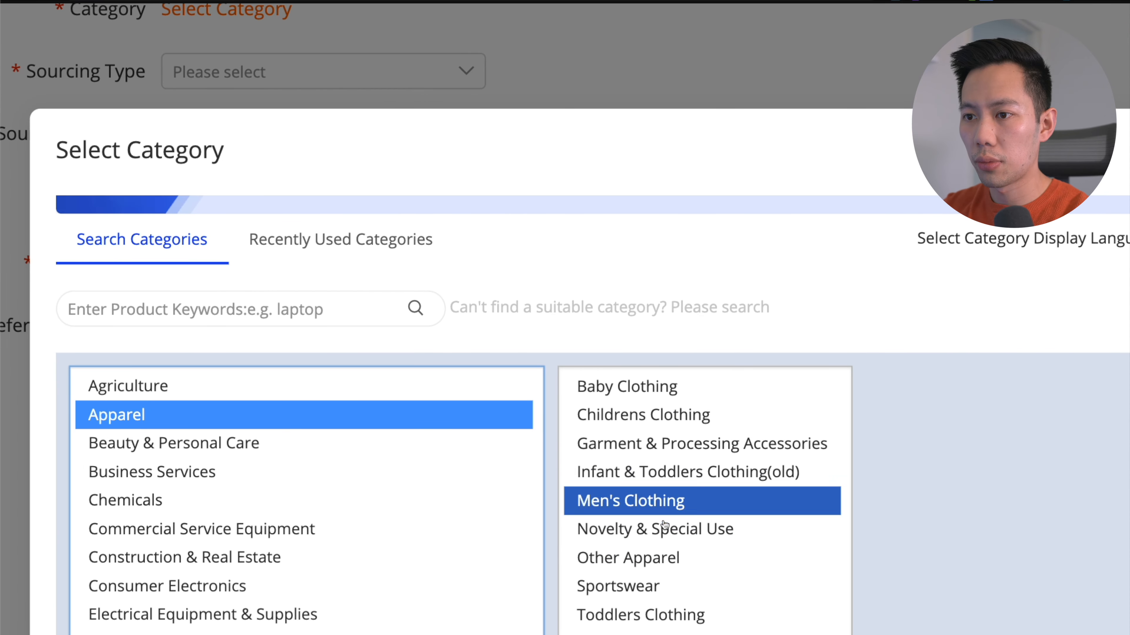
- Choose Men's Clothing then Men's Coats under Apparel as the product category
{"action": "left_click", "coordinate": [629, 501]}
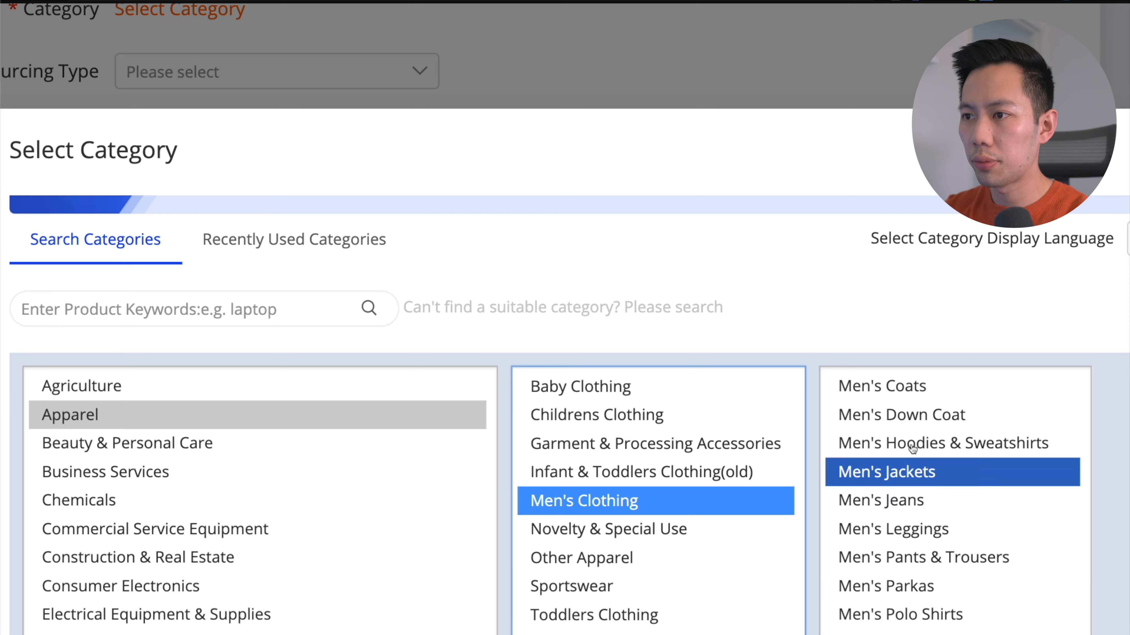
{"action": "left_click", "coordinate": [571, 572]}
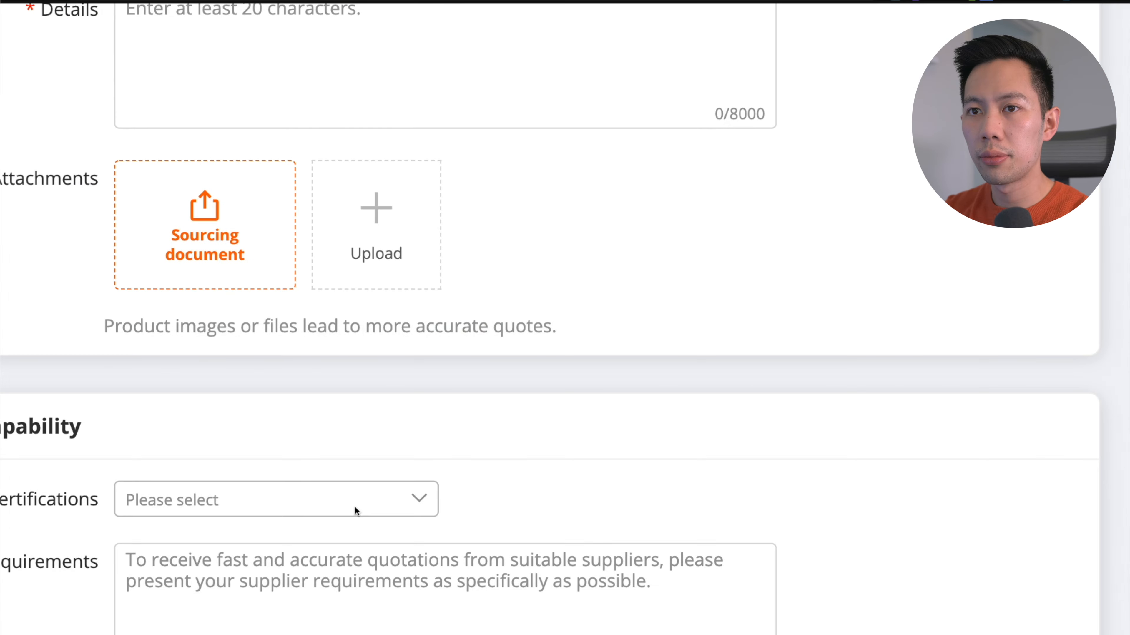
{"action": "scroll", "scroll_direction": "down", "scroll_amount": 3}
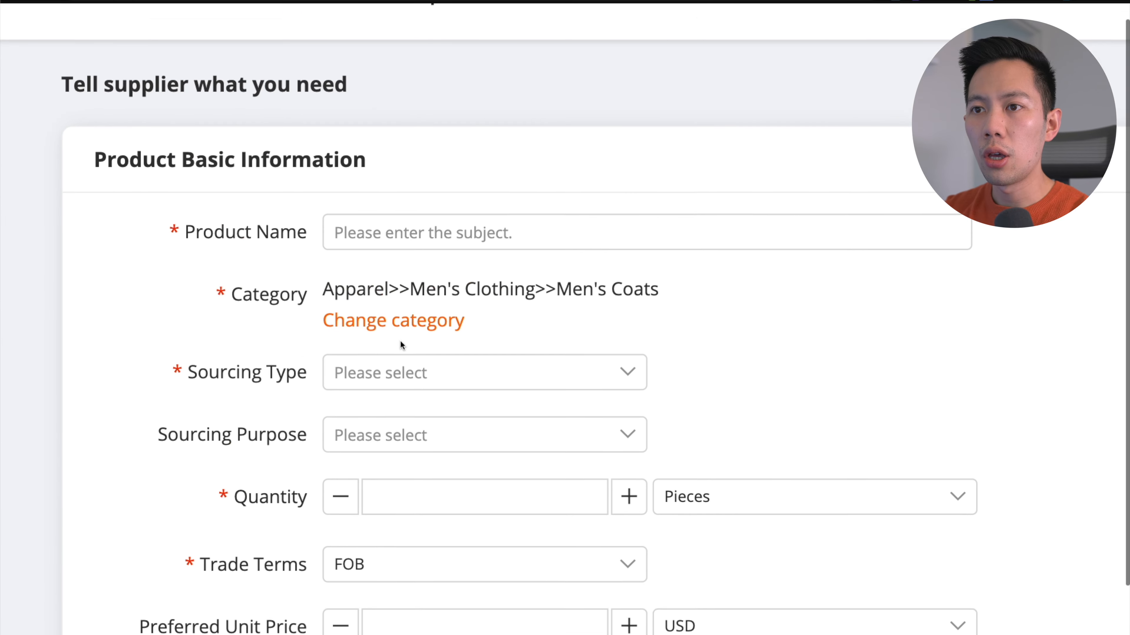
- Choose Customized Product as the sourcing type and reveal its customization options
{"action": "left_click", "coordinate": [483, 372]}
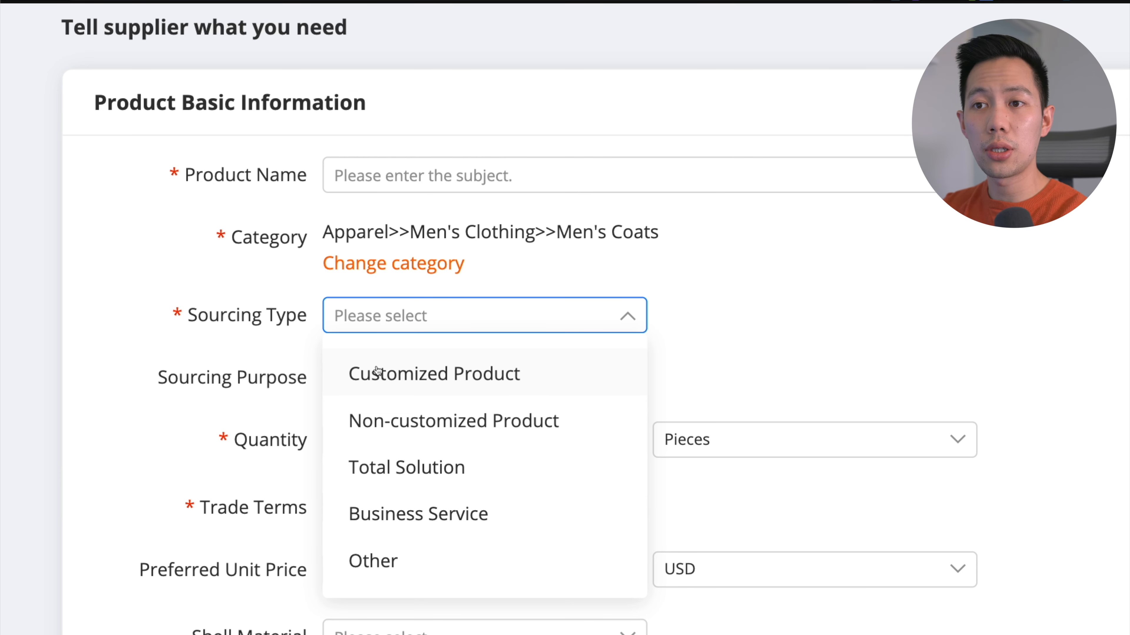
{"action": "left_click", "coordinate": [436, 373]}
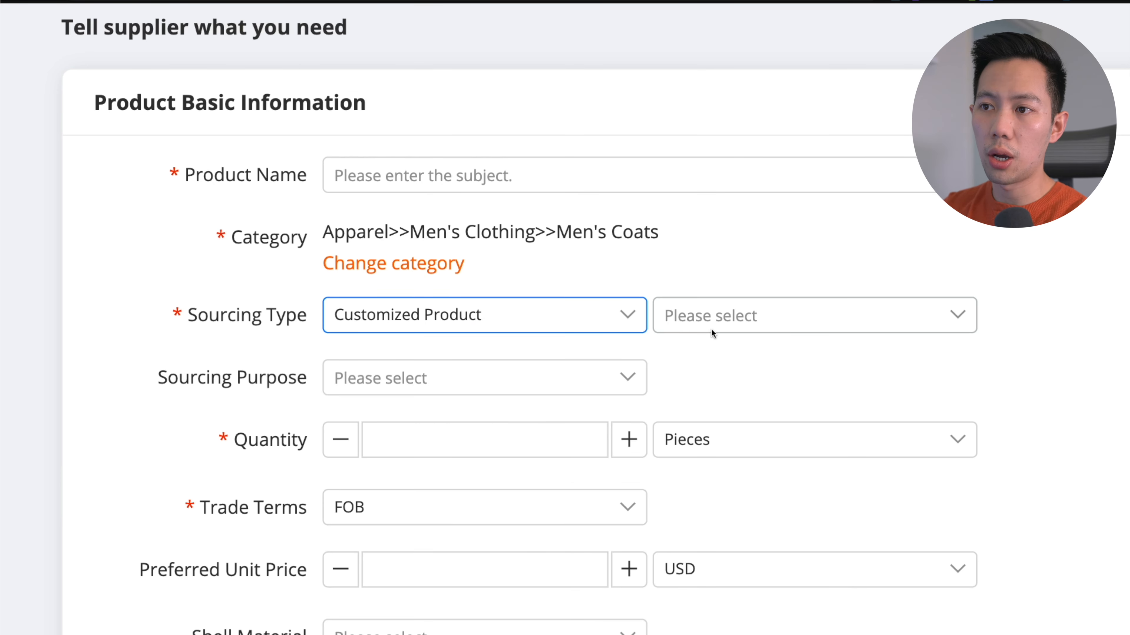
{"action": "left_click", "coordinate": [812, 315]}
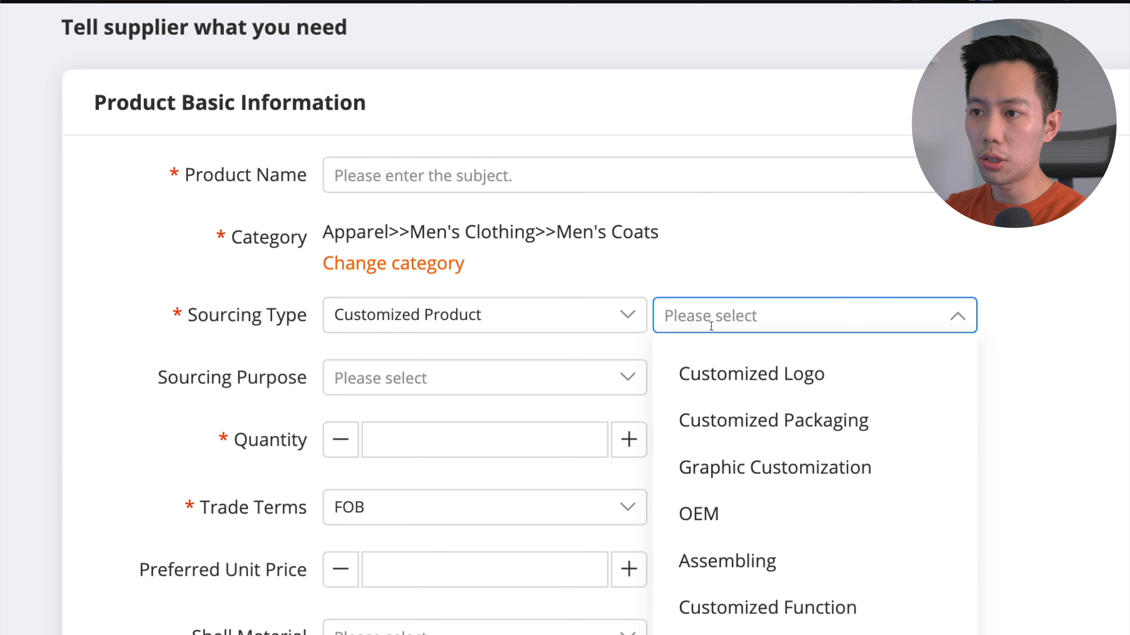
{"action": "mouse_move", "coordinate": [753, 387]}
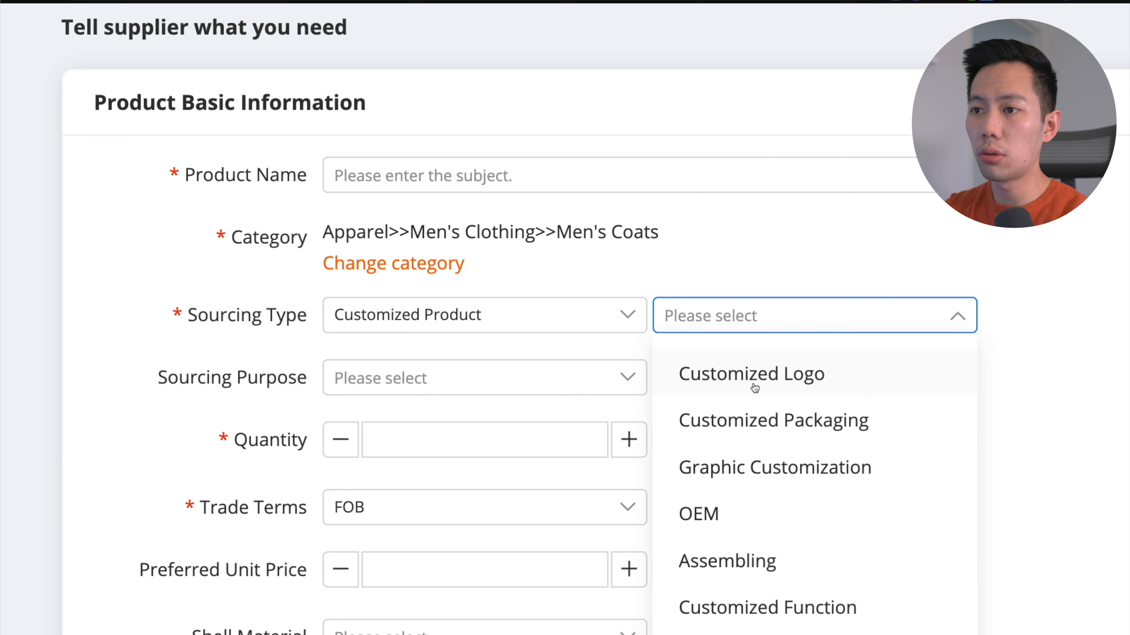
- Select Customized Logo, Customized Packaging and a third customization requirement
{"action": "left_click", "coordinate": [750, 373]}
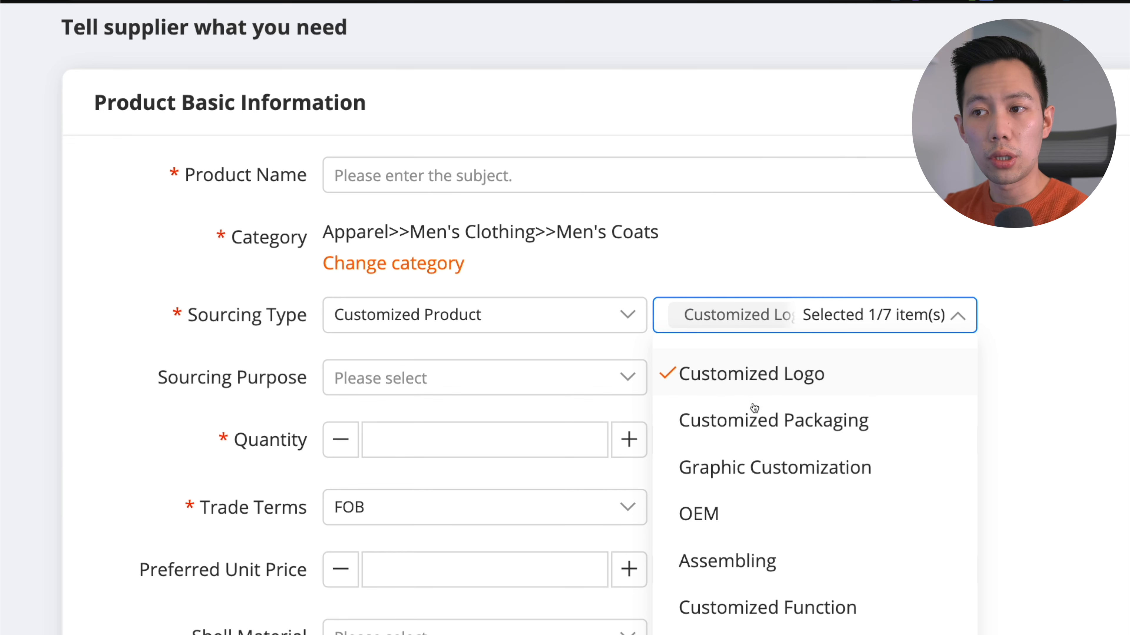
{"action": "left_click", "coordinate": [773, 420]}
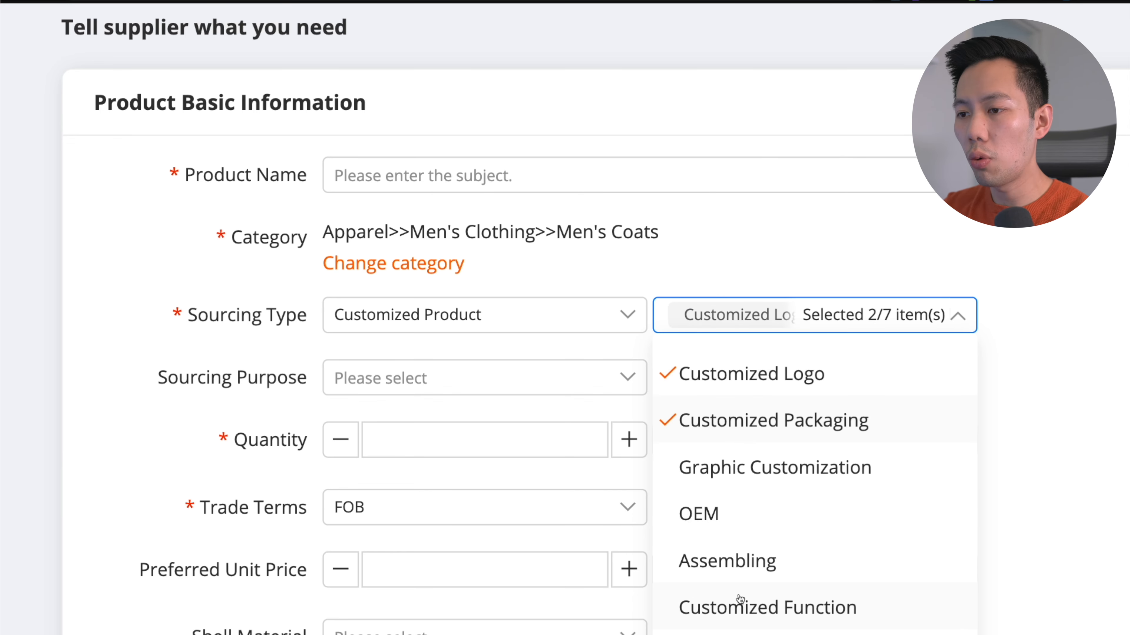
{"action": "left_click", "coordinate": [767, 607]}
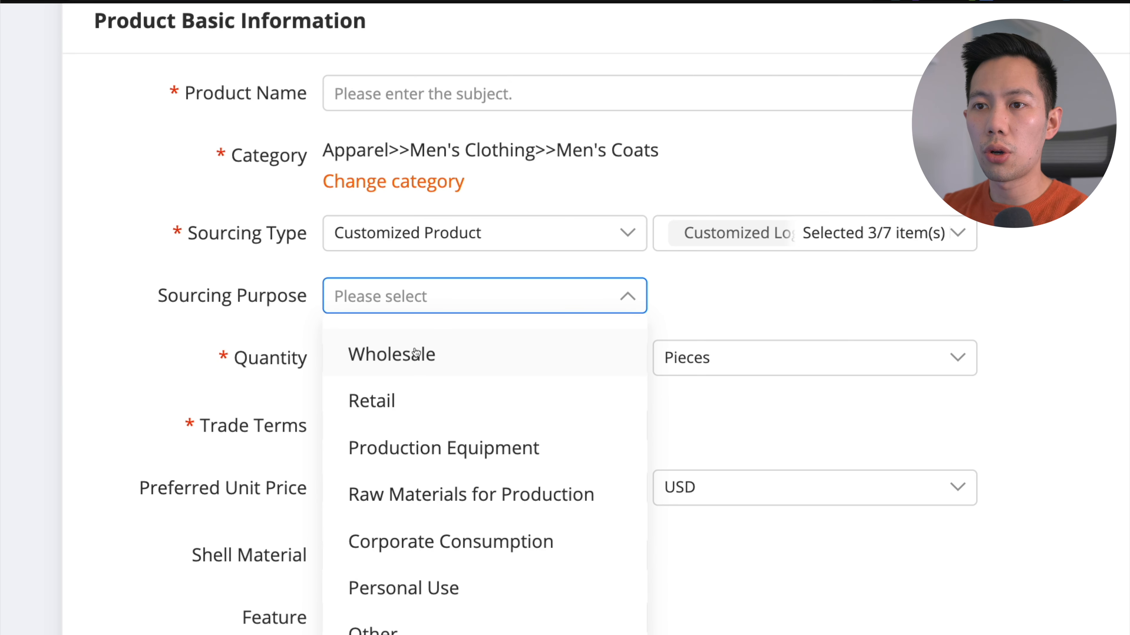
- Set sourcing purpose Wholesale, quantity 2000, and review trade terms keeping FOB
{"action": "left_click", "coordinate": [392, 353]}
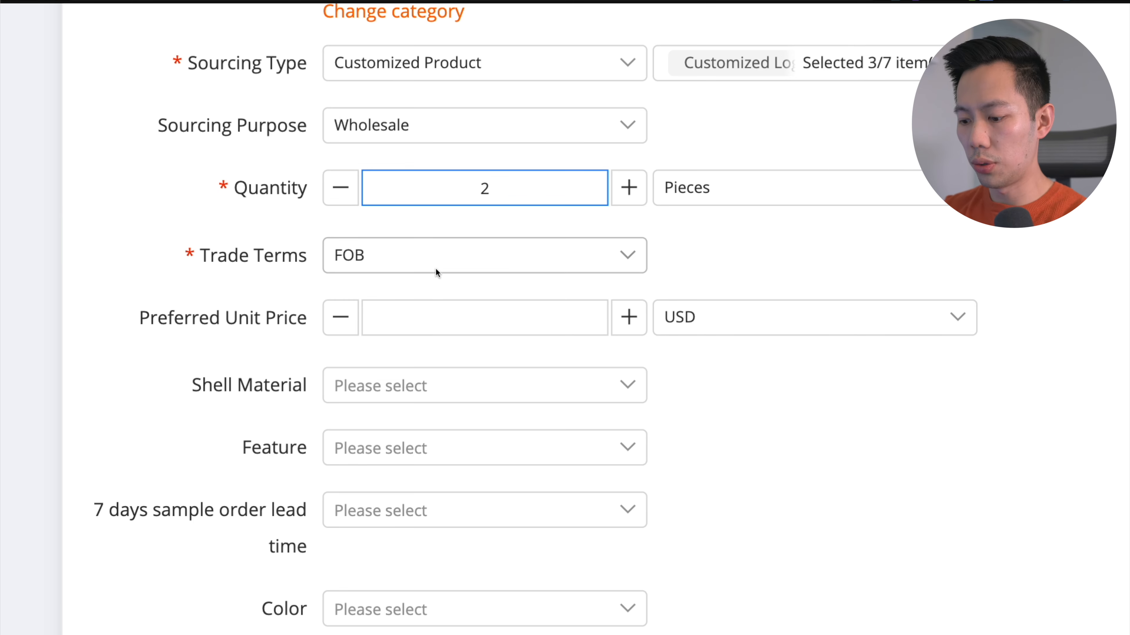
{"action": "type", "text": "2000"}
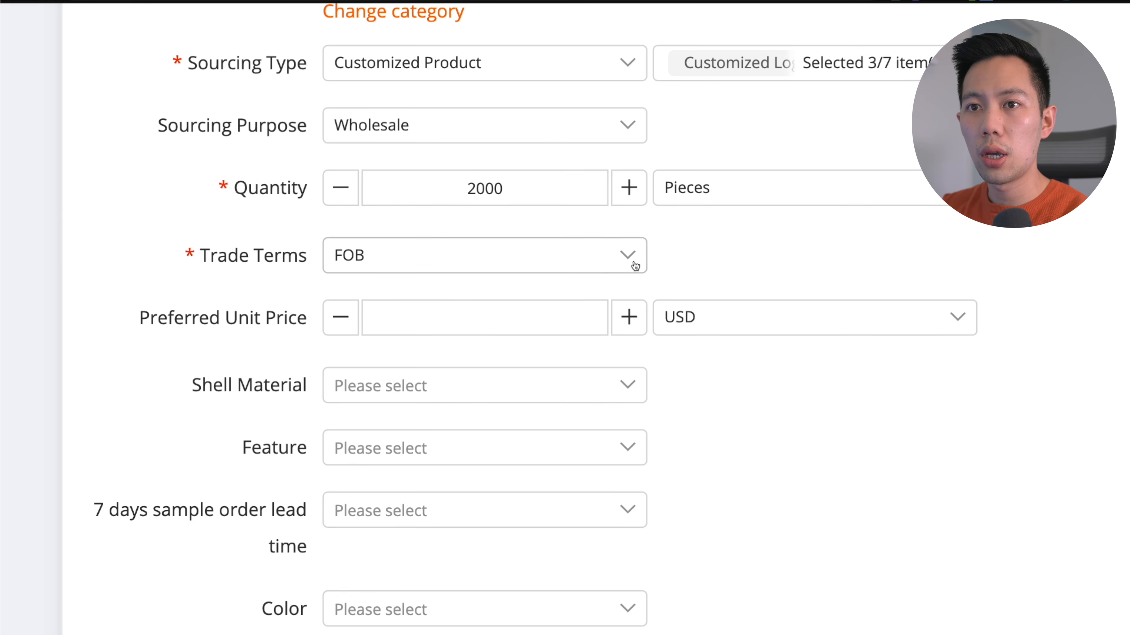
{"action": "left_click", "coordinate": [485, 255]}
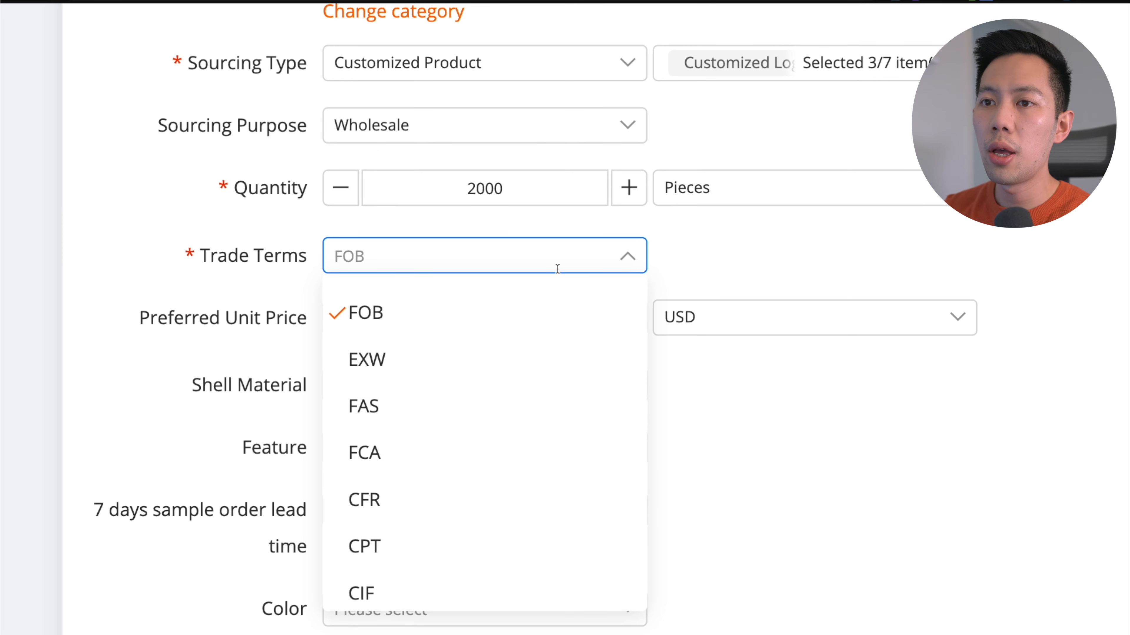
{"action": "mouse_move", "coordinate": [366, 359]}
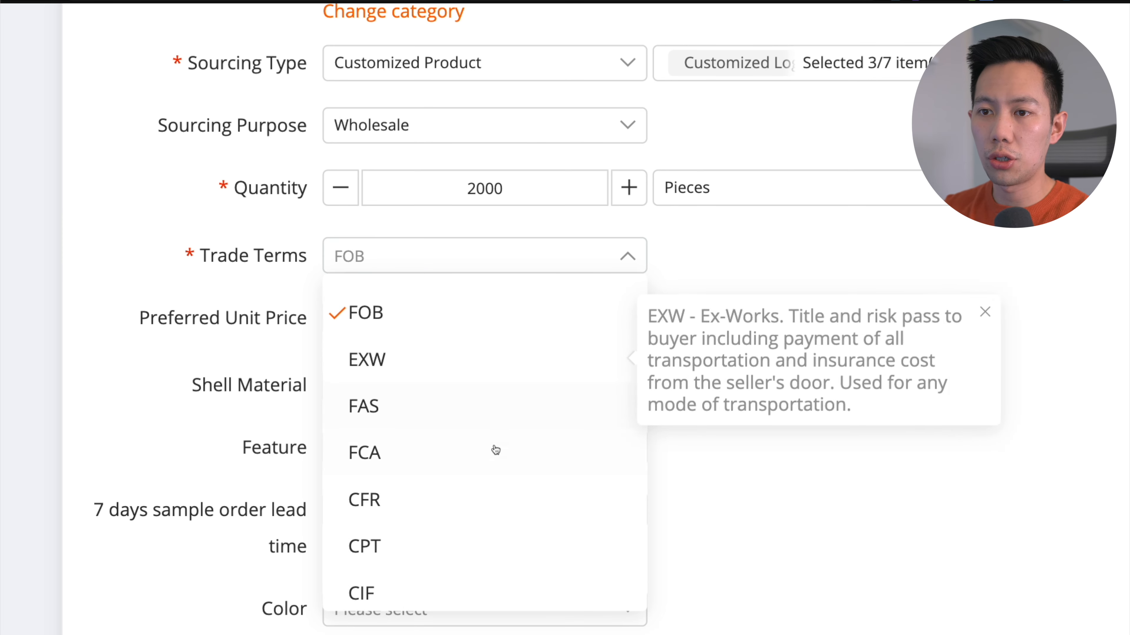
{"action": "mouse_move", "coordinate": [475, 321]}
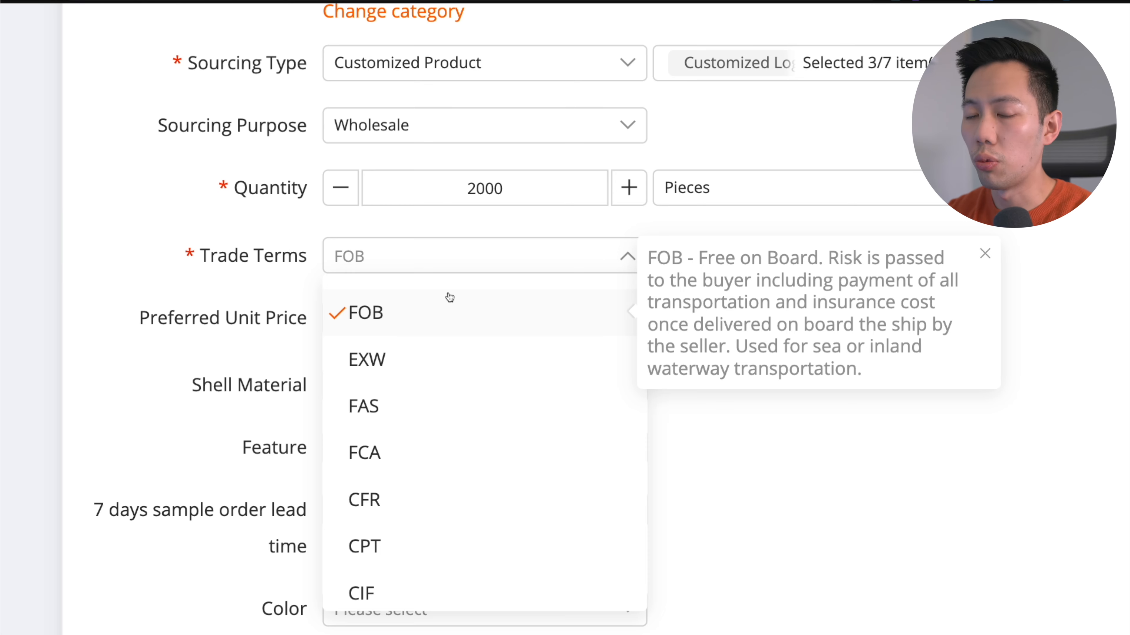
{"action": "mouse_move", "coordinate": [495, 331]}
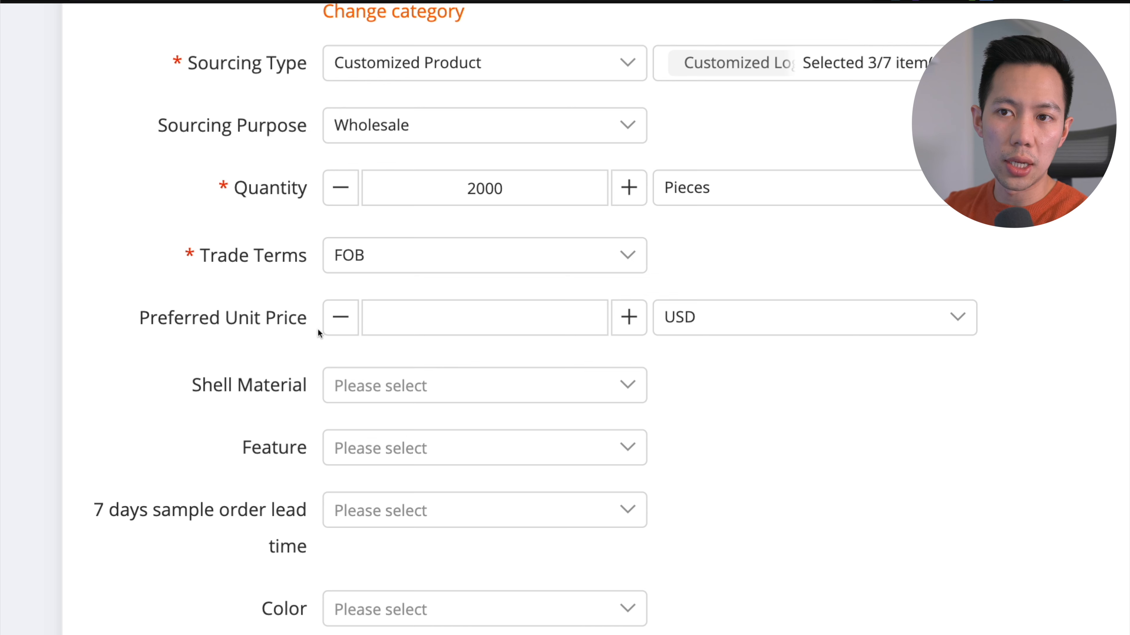
- Confirm FOB trade terms and scroll down to the Details text box
{"action": "left_click", "coordinate": [484, 317]}
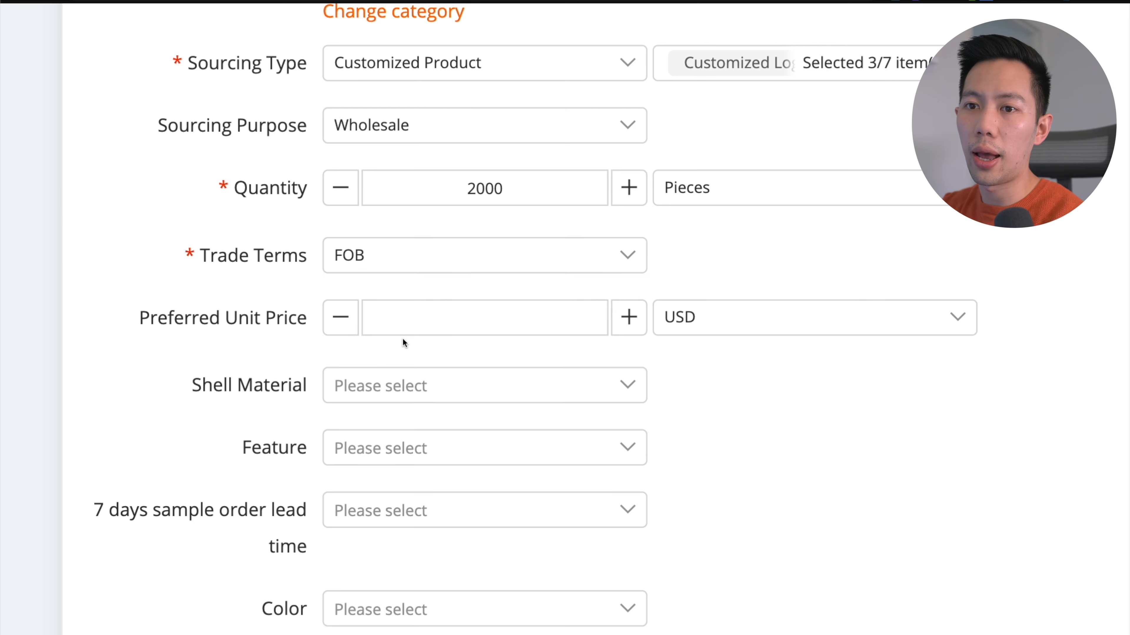
{"action": "scroll", "scroll_direction": "down", "scroll_amount": 3}
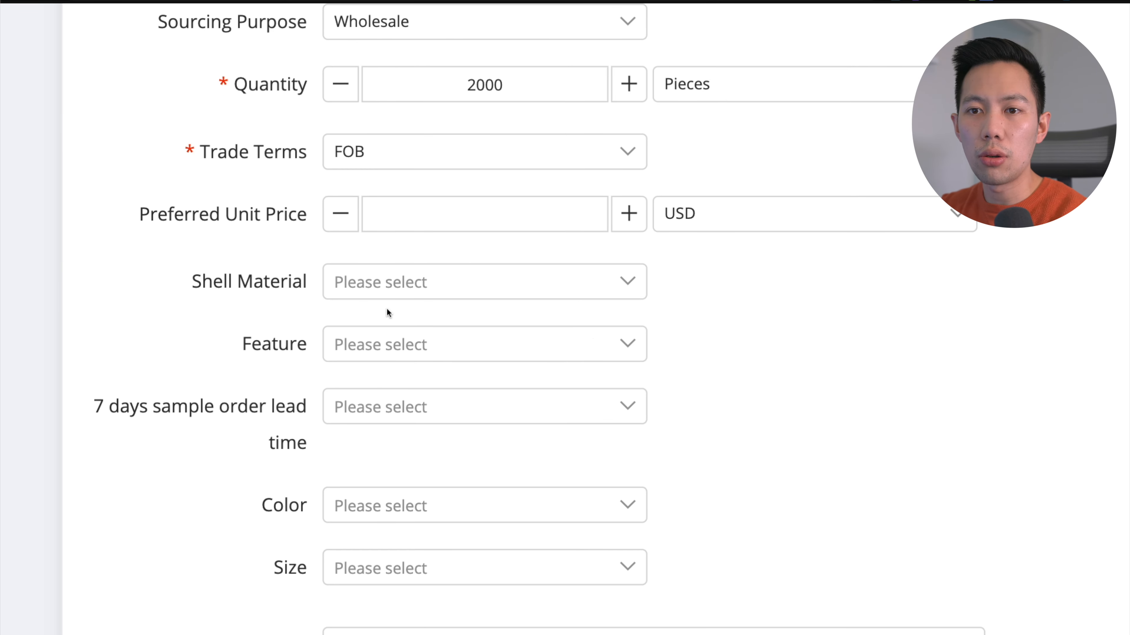
{"action": "scroll", "scroll_direction": "down", "scroll_amount": 3}
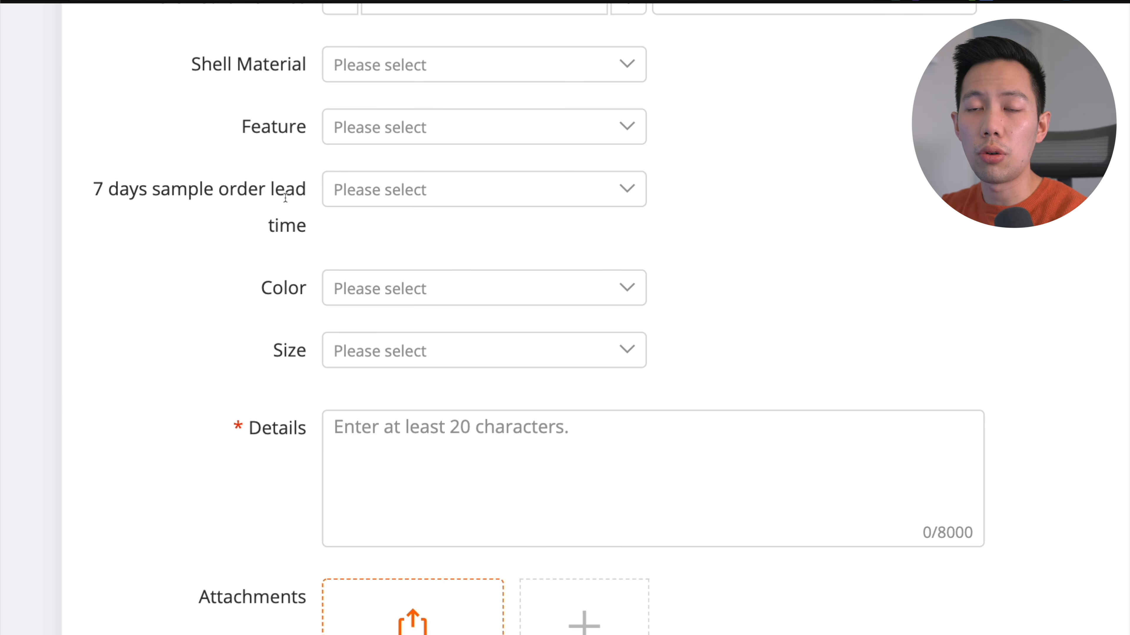
{"action": "scroll", "scroll_direction": "down", "scroll_amount": 3}
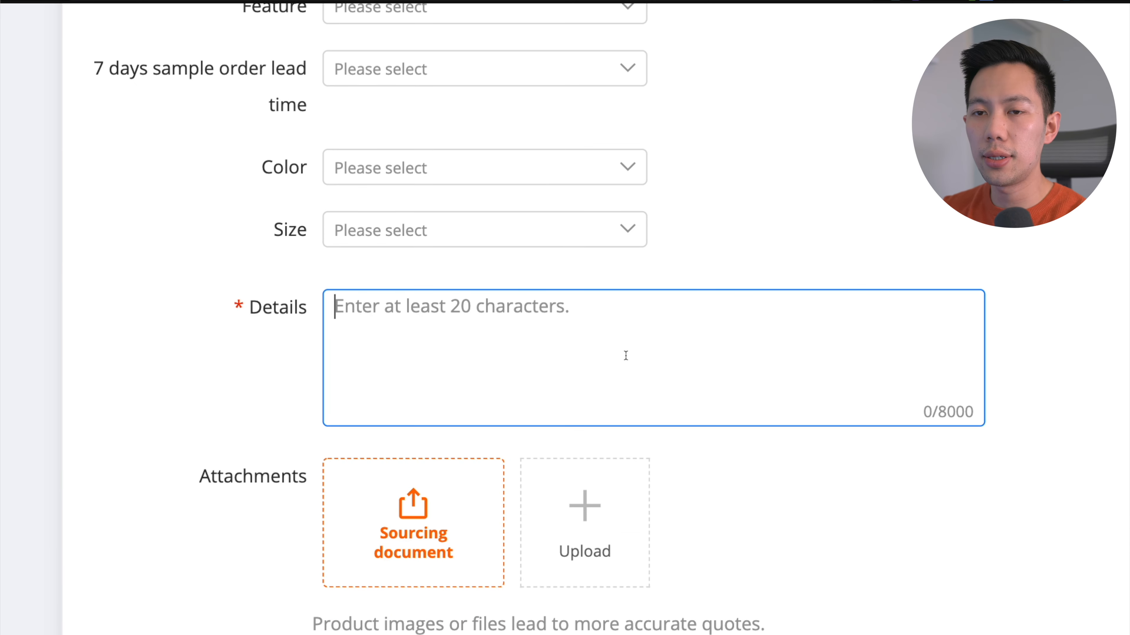
{"action": "mouse_move", "coordinate": [637, 365]}
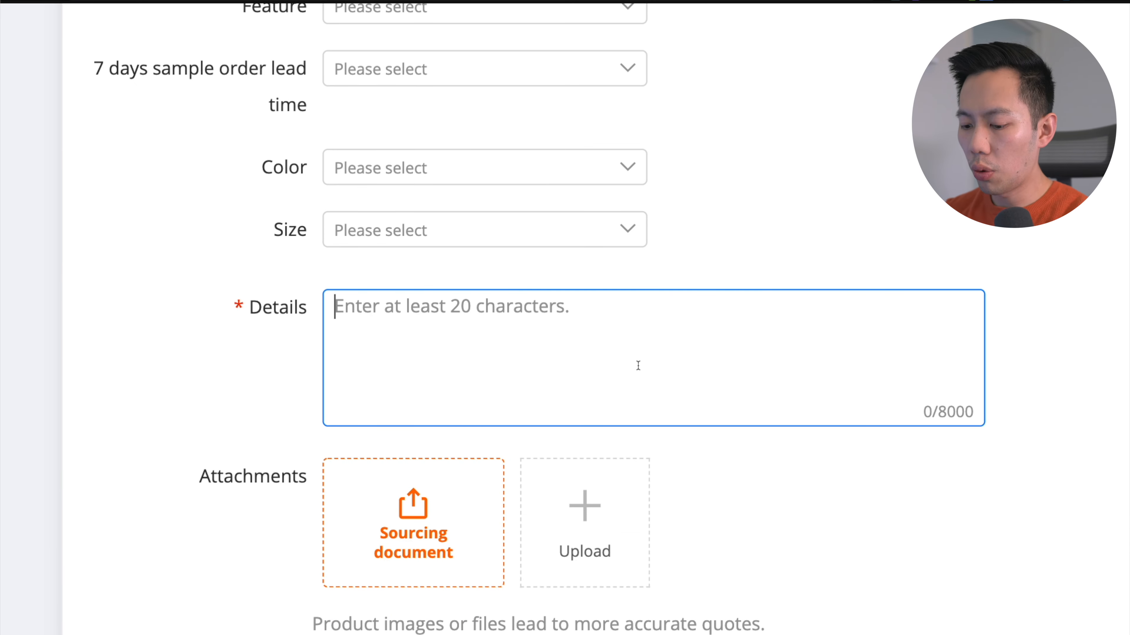
- Write 'Hello' and 'I represent CYZ Company from New York.' in Details
{"action": "type", "text": "Hello"}
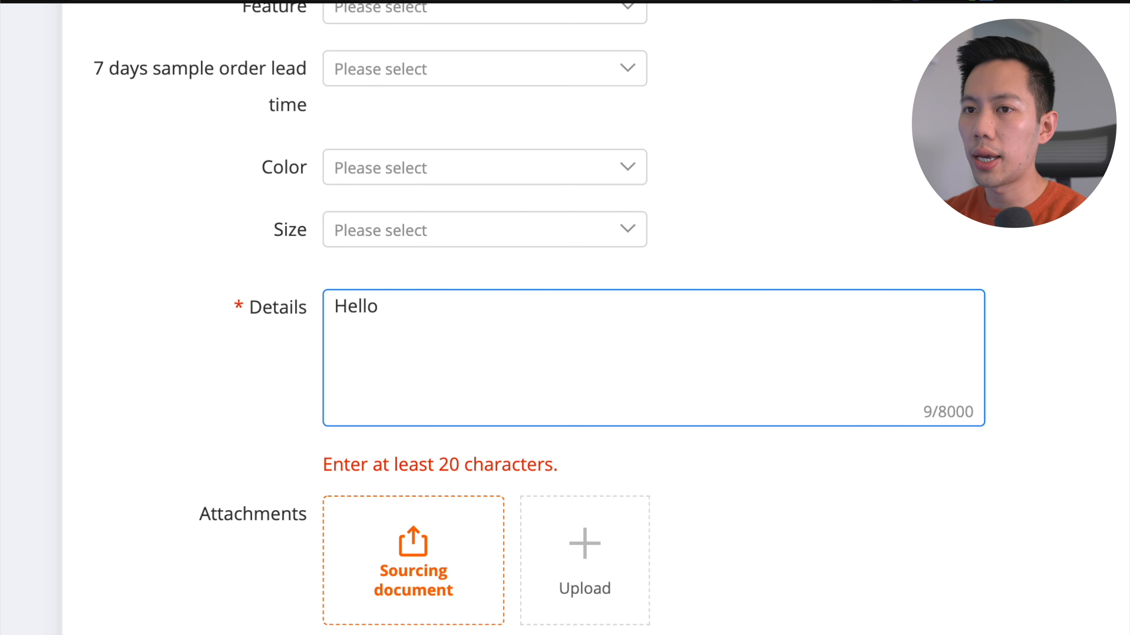
{"action": "key", "text": "enter"}
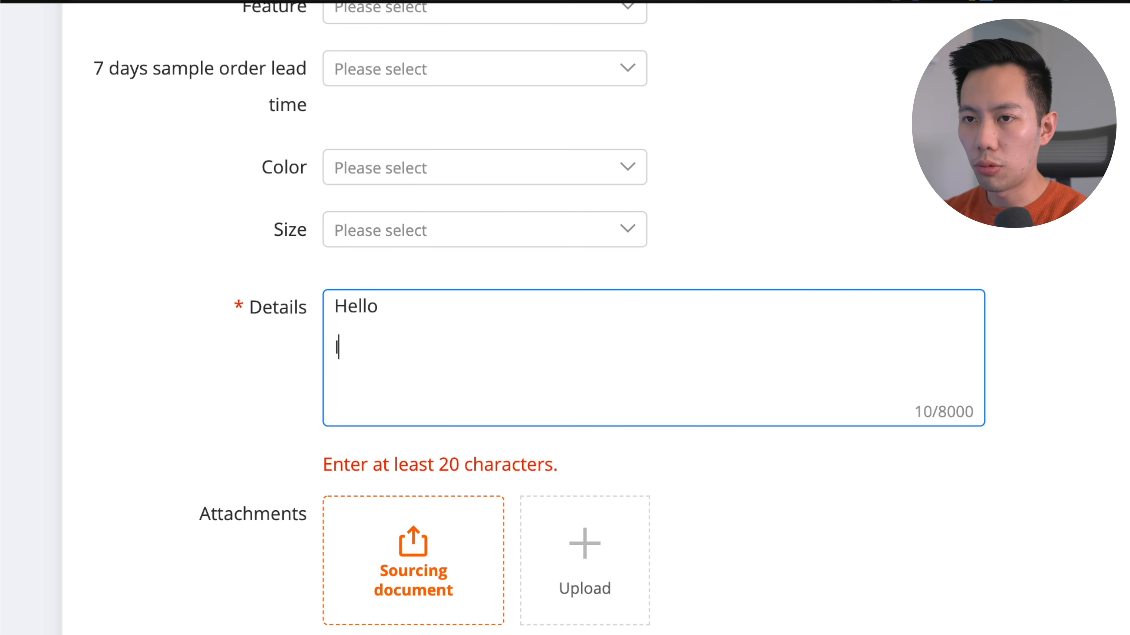
{"action": "type", "text": "I represent CYZ C"}
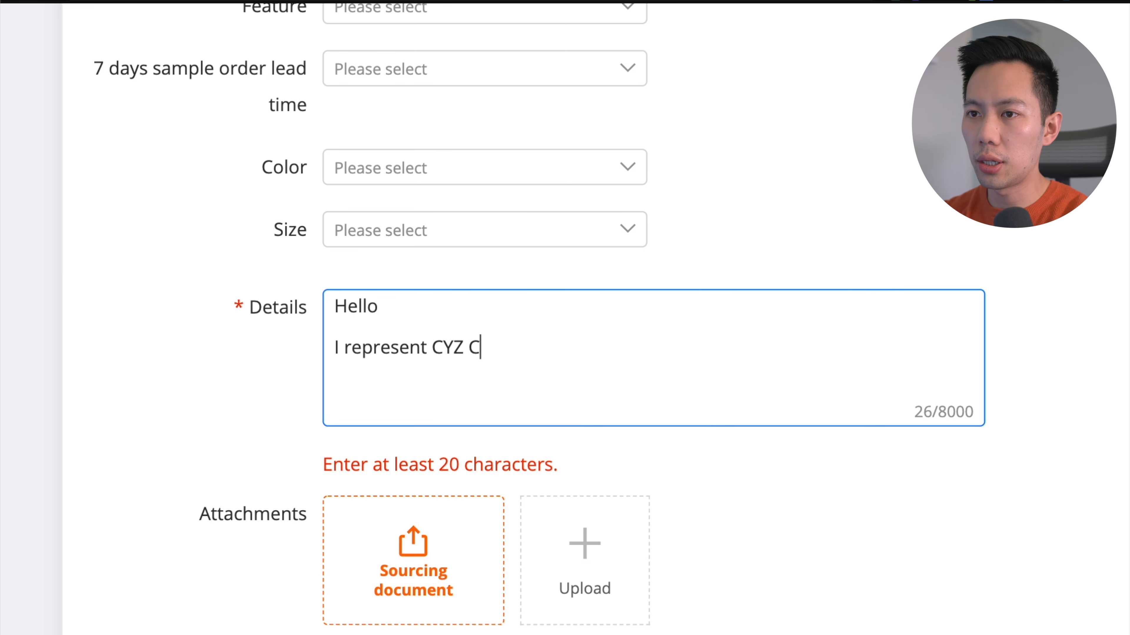
{"action": "type", "text": "ompany from"}
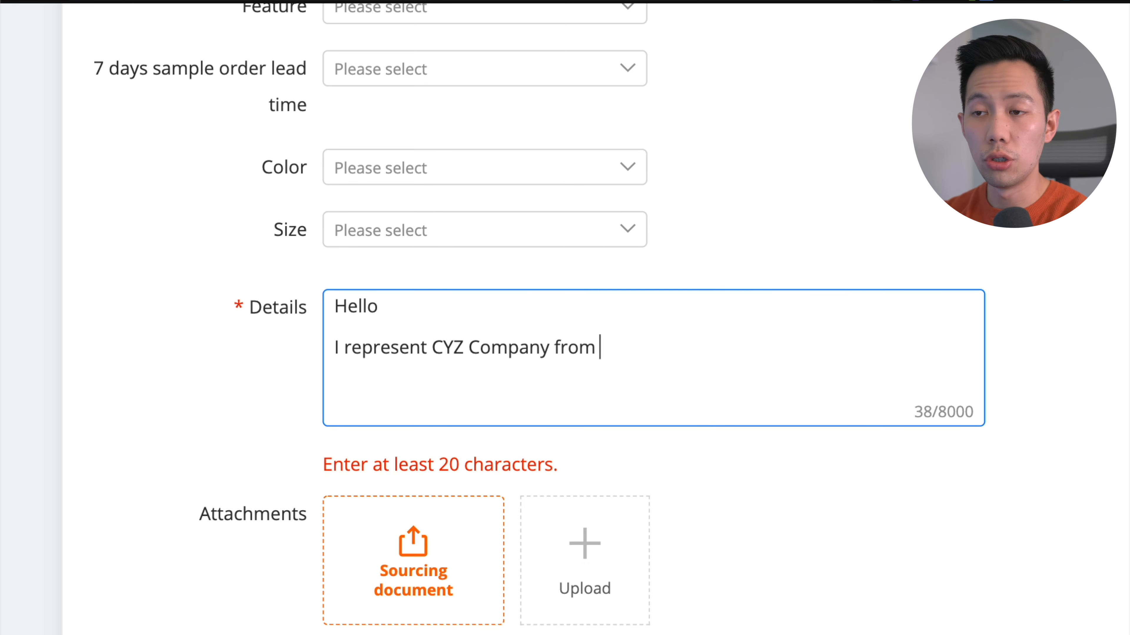
{"action": "type", "text": "New York."}
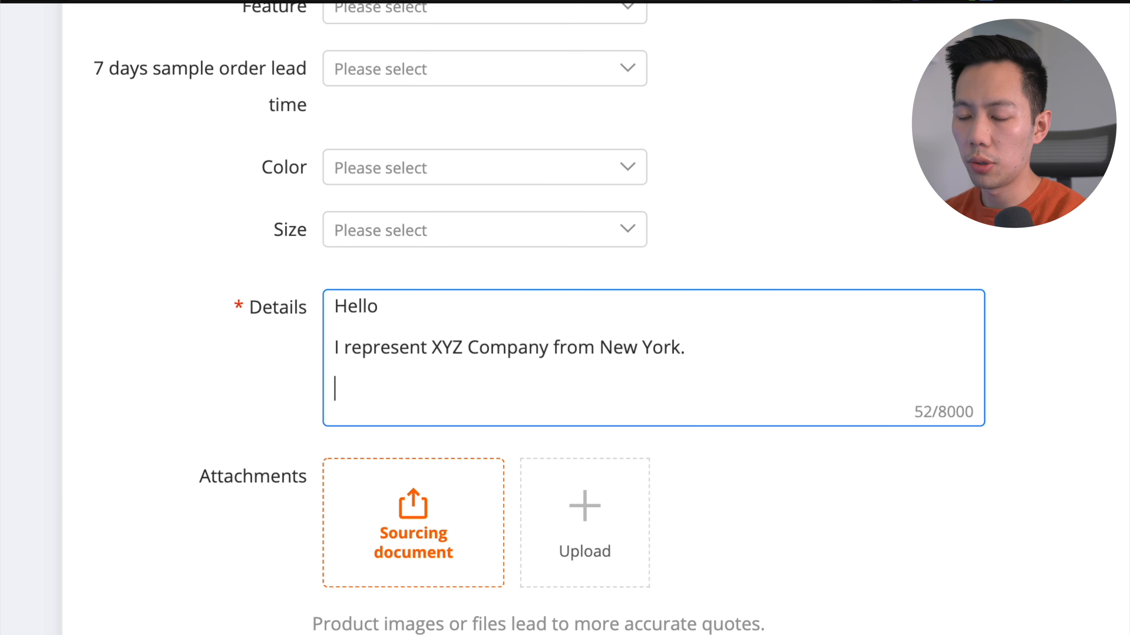
- Add the long-term partnership supplier note and 'PRODUCT + PRODUCT SPEC SHEET.'
{"action": "type", "text": "Long term"}
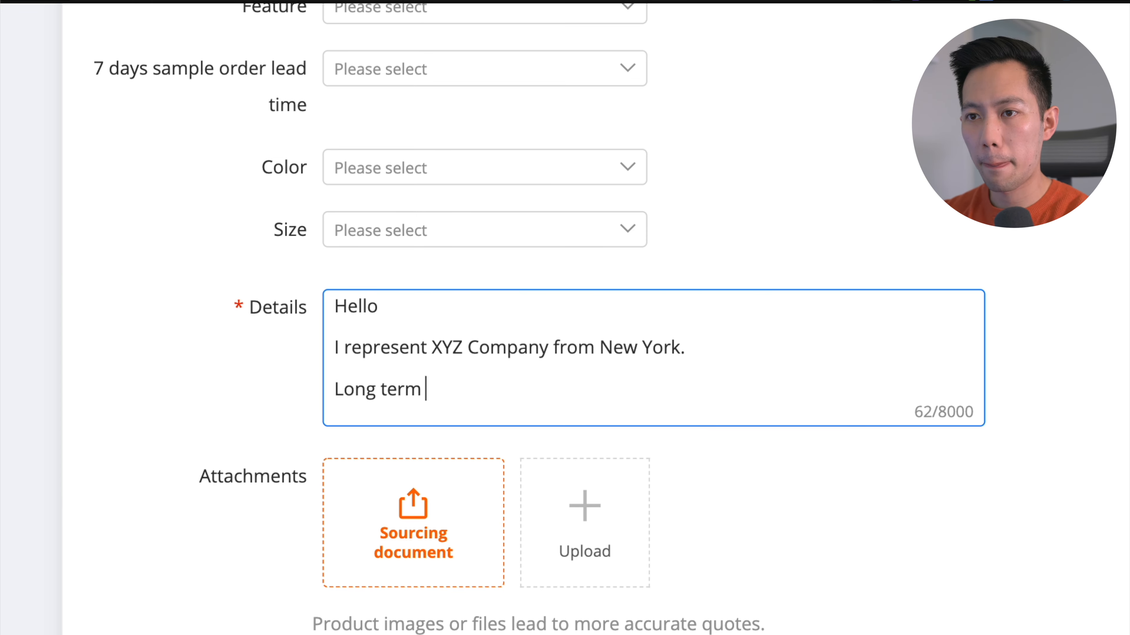
{"action": "type", "text": "partnership supplier"}
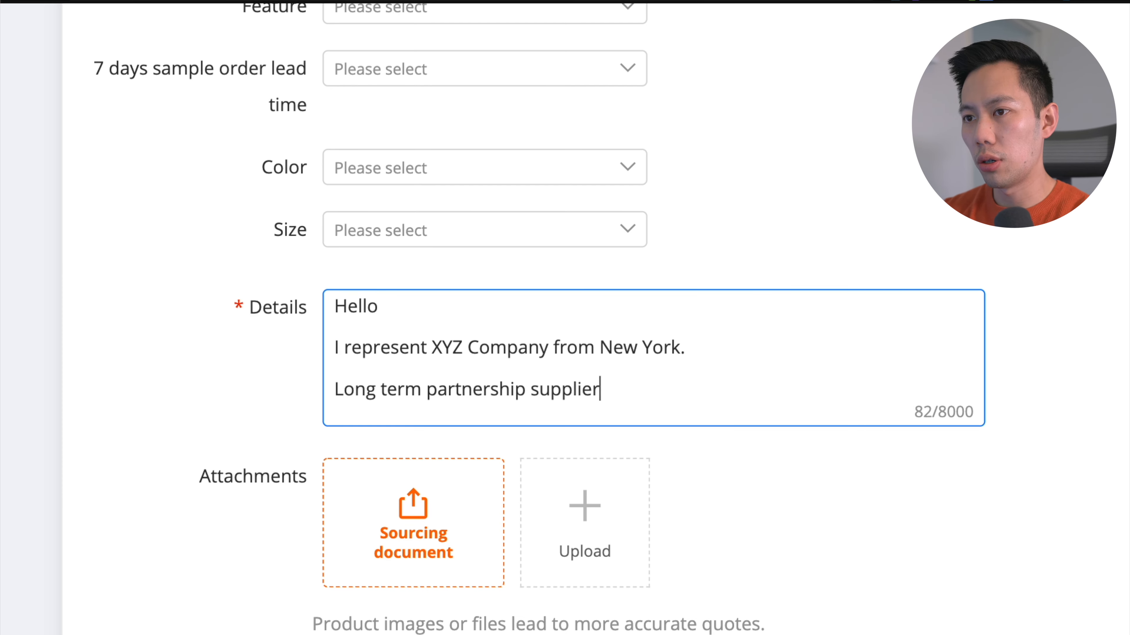
{"action": "type", "text": "."}
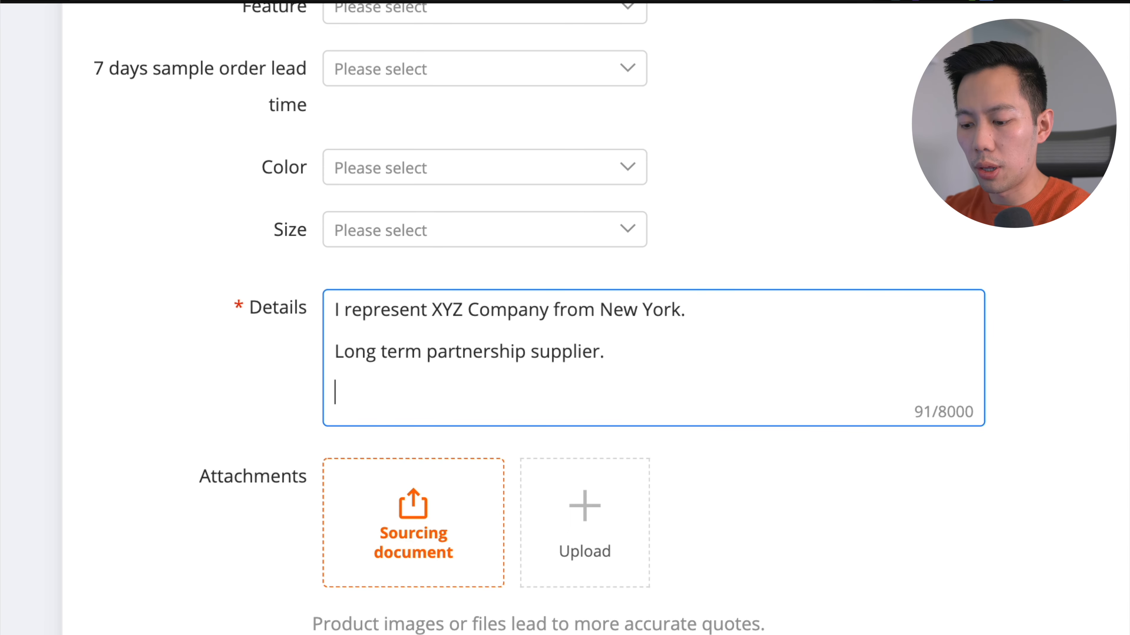
{"action": "type", "text": "PRODUCT +"}
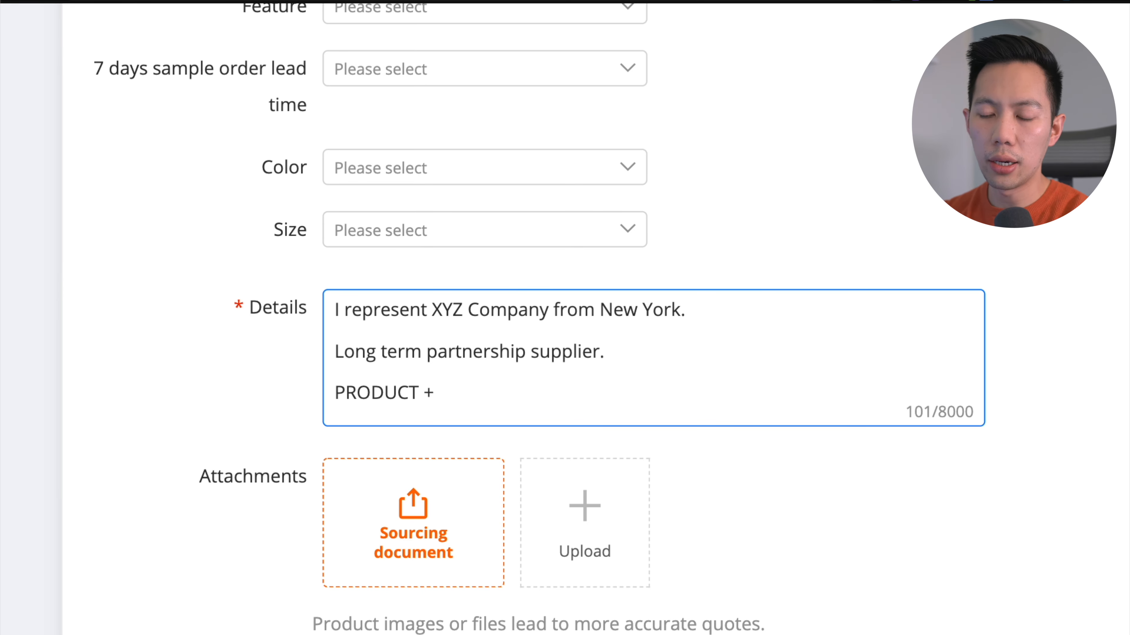
{"action": "type", "text": "PRODUCT SPEC SHEET"}
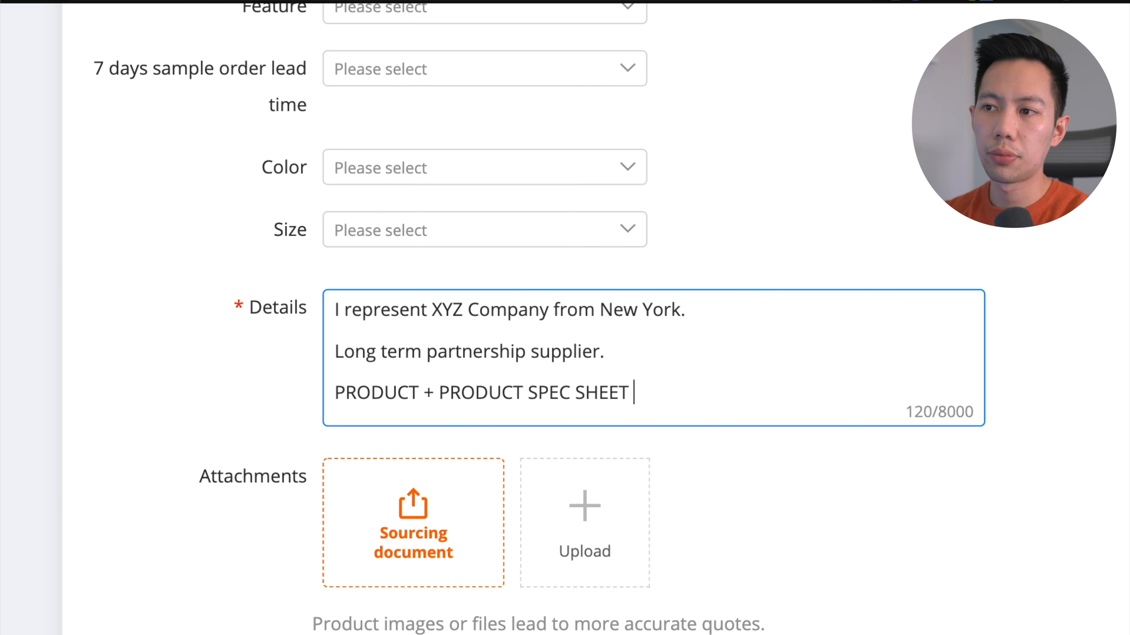
{"action": "type", "text": "."}
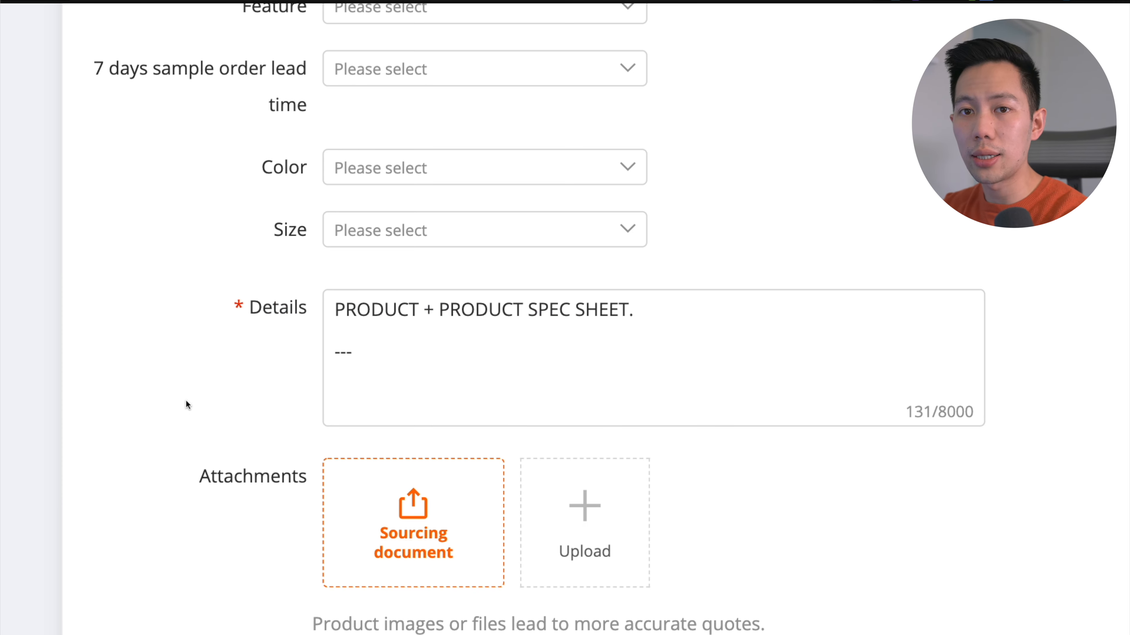
{"action": "scroll", "scroll_direction": "down", "scroll_amount": 3}
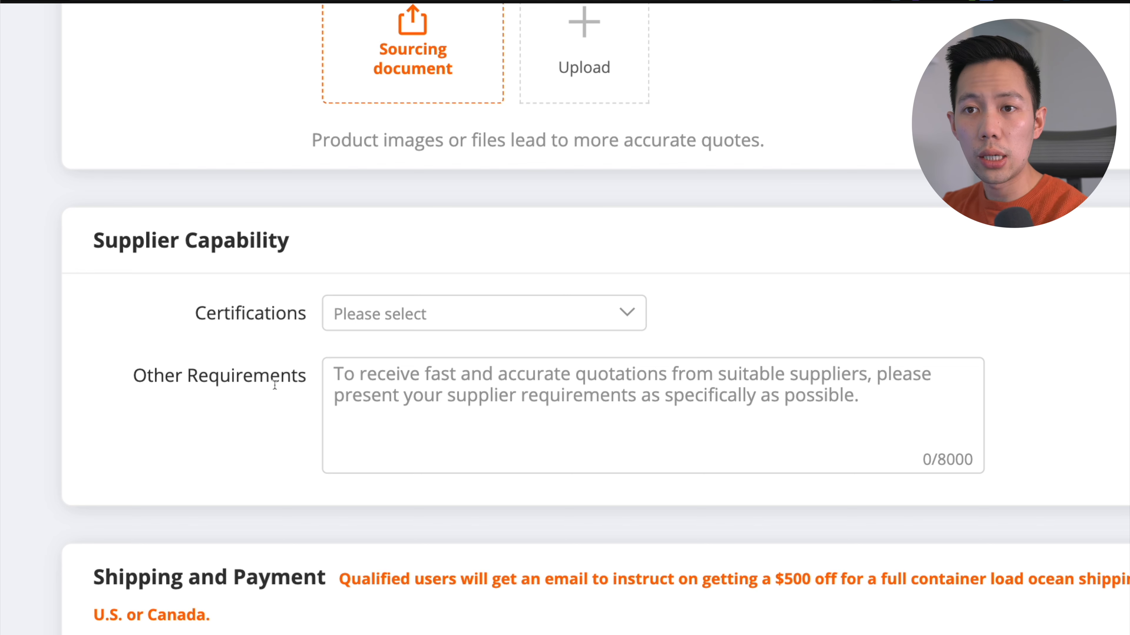
{"action": "mouse_move", "coordinate": [273, 420]}
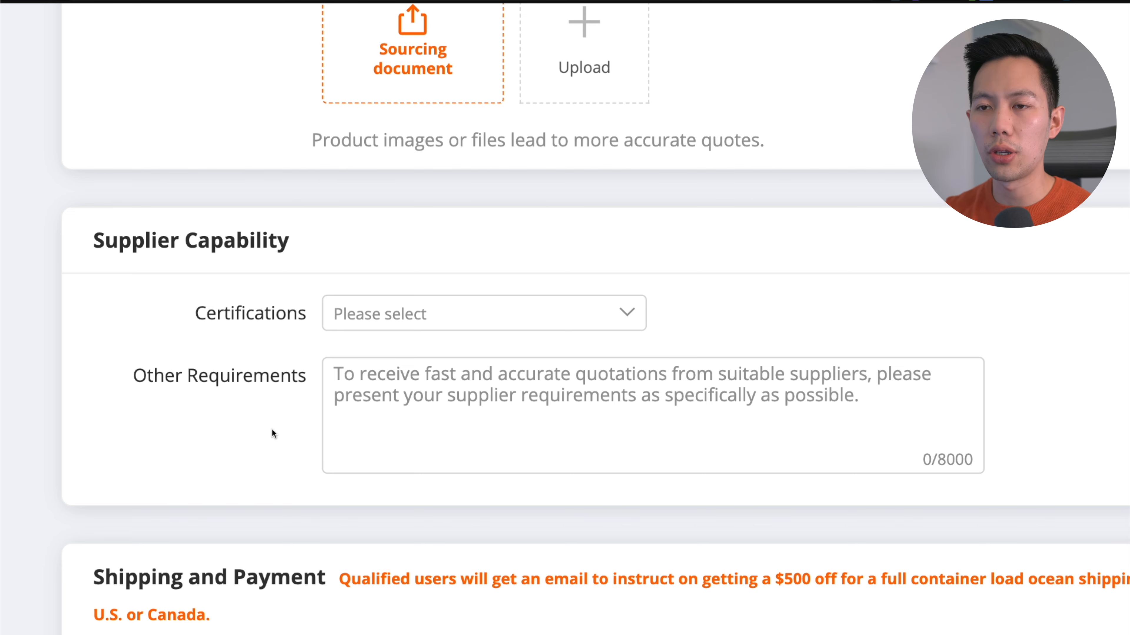
{"action": "left_click", "coordinate": [484, 313]}
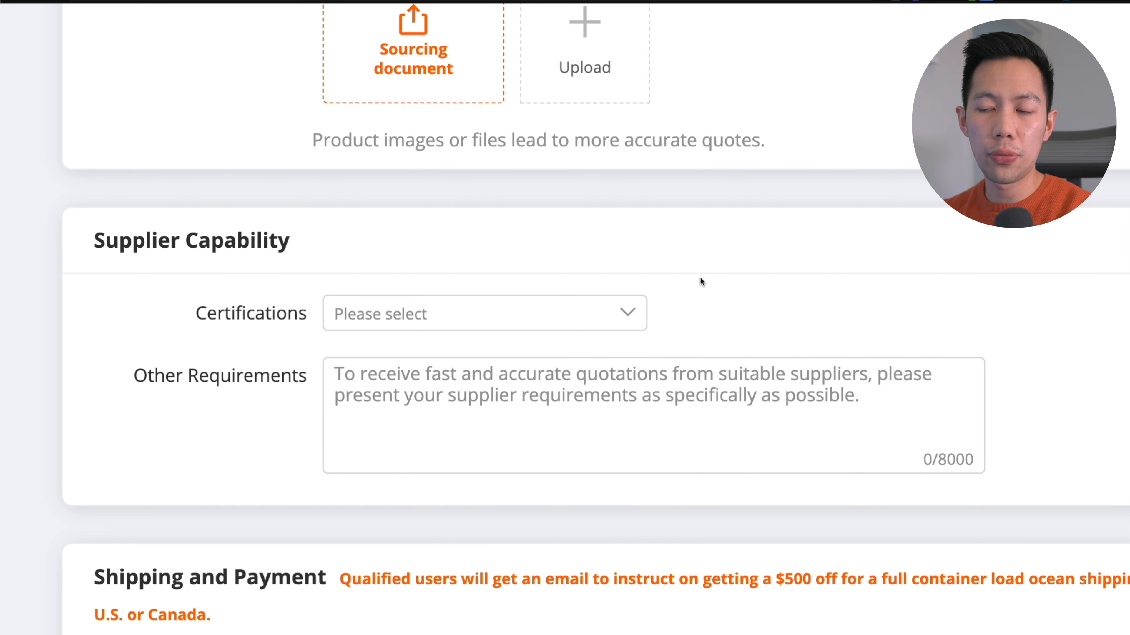
{"action": "scroll", "scroll_direction": "down", "scroll_amount": 3}
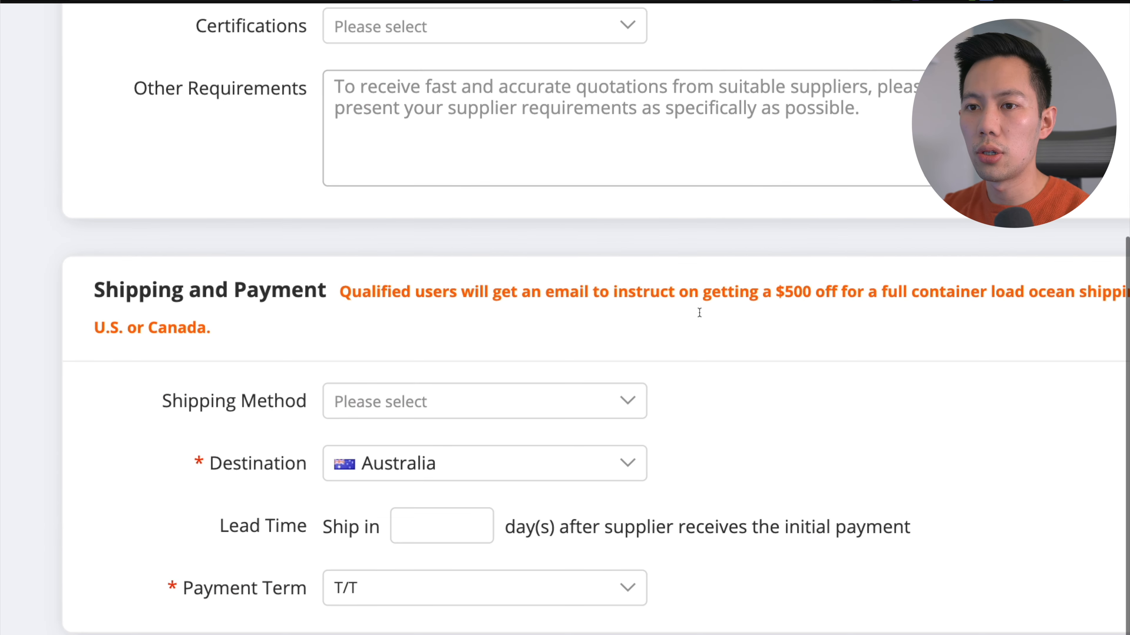
{"action": "scroll", "scroll_direction": "down", "scroll_amount": 3}
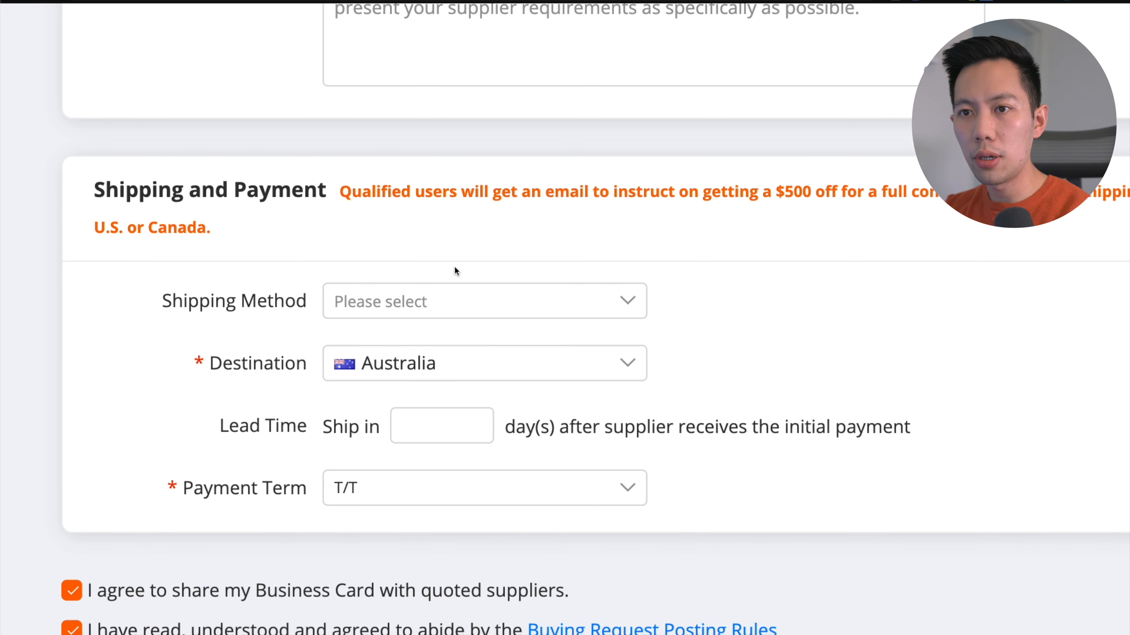
{"action": "left_click", "coordinate": [484, 301]}
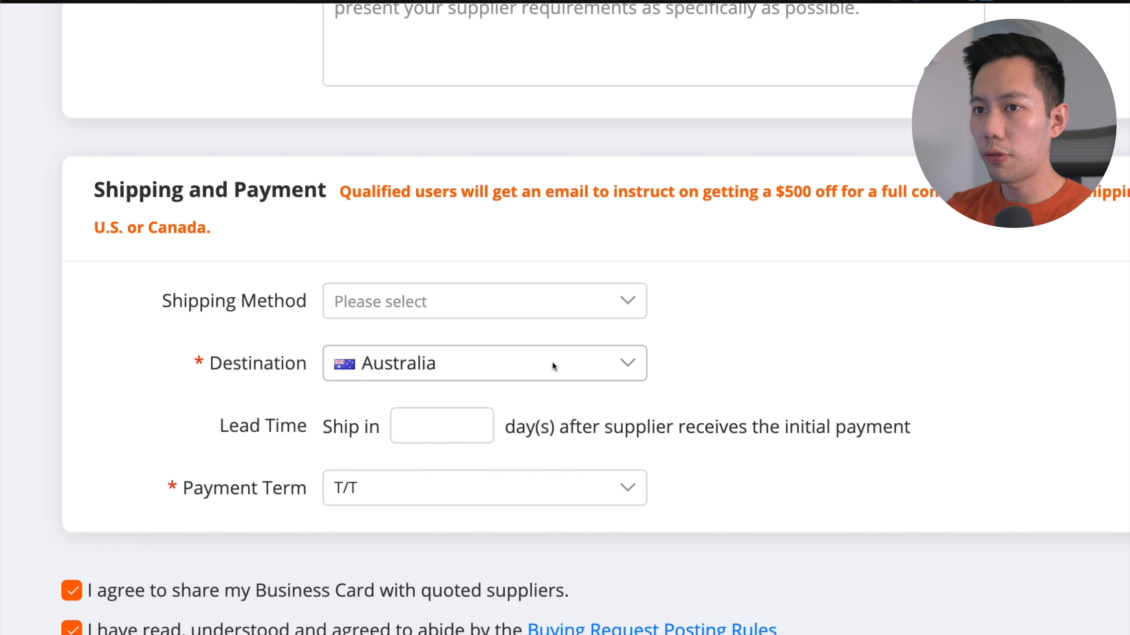
{"action": "mouse_move", "coordinate": [493, 325]}
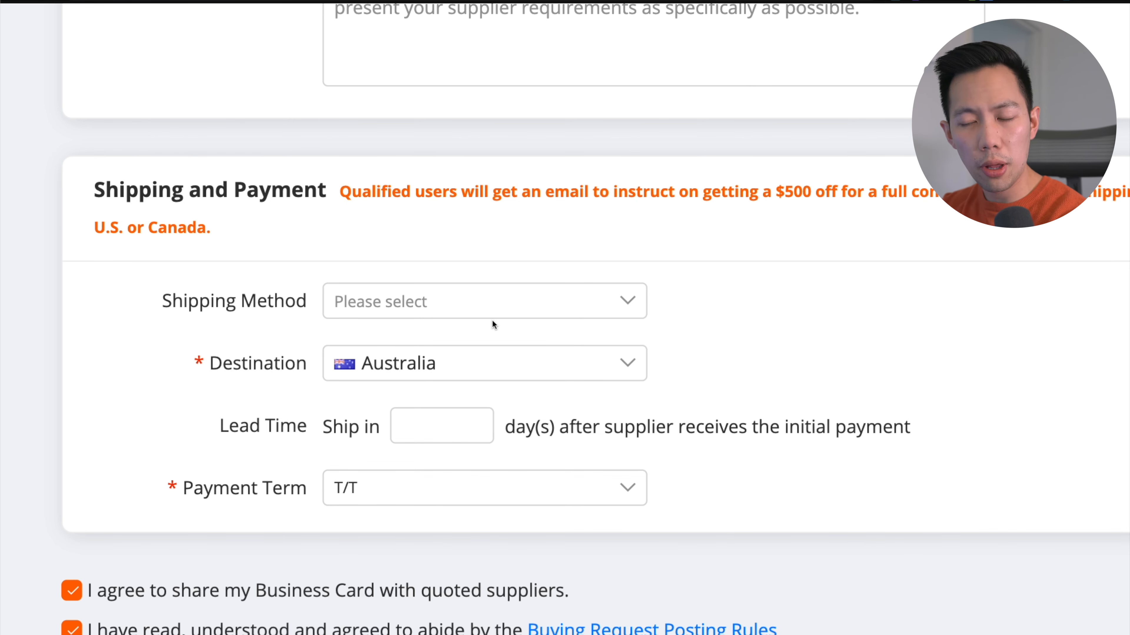
{"action": "left_click", "coordinate": [484, 301]}
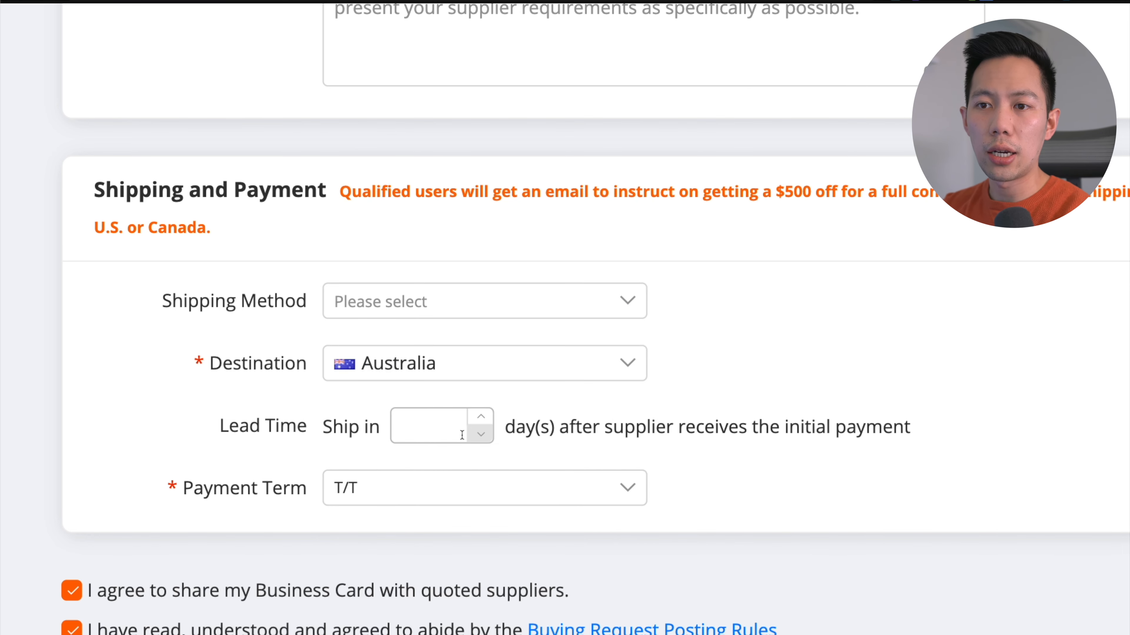
{"action": "left_click", "coordinate": [433, 426]}
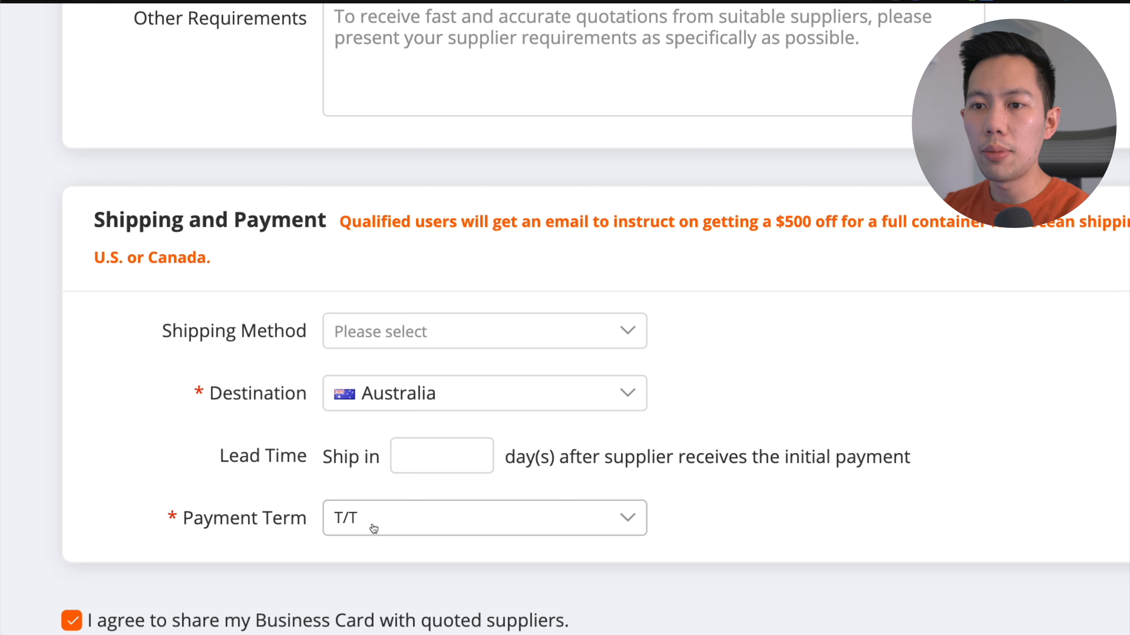
{"action": "left_click", "coordinate": [484, 517]}
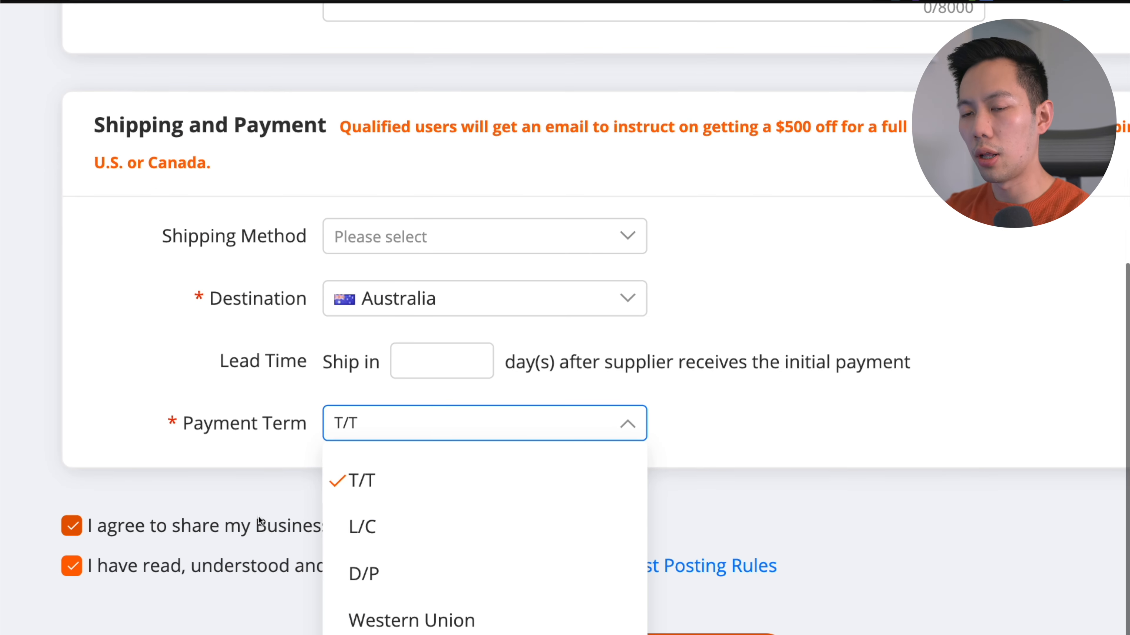
{"action": "mouse_move", "coordinate": [360, 481]}
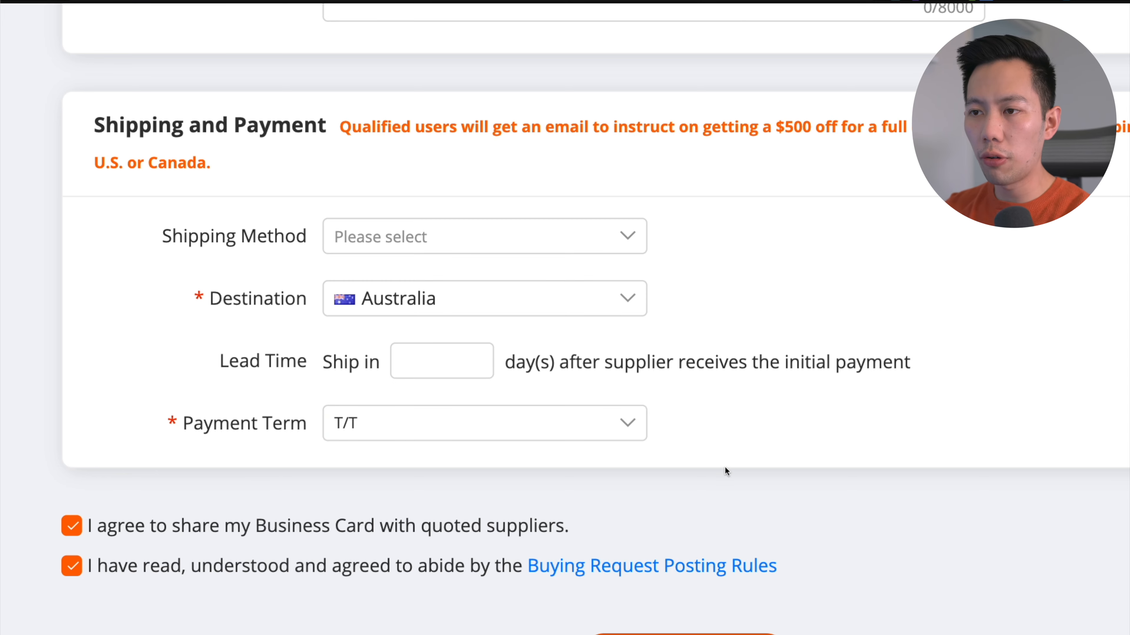
{"action": "scroll", "scroll_direction": "up", "scroll_amount": 3}
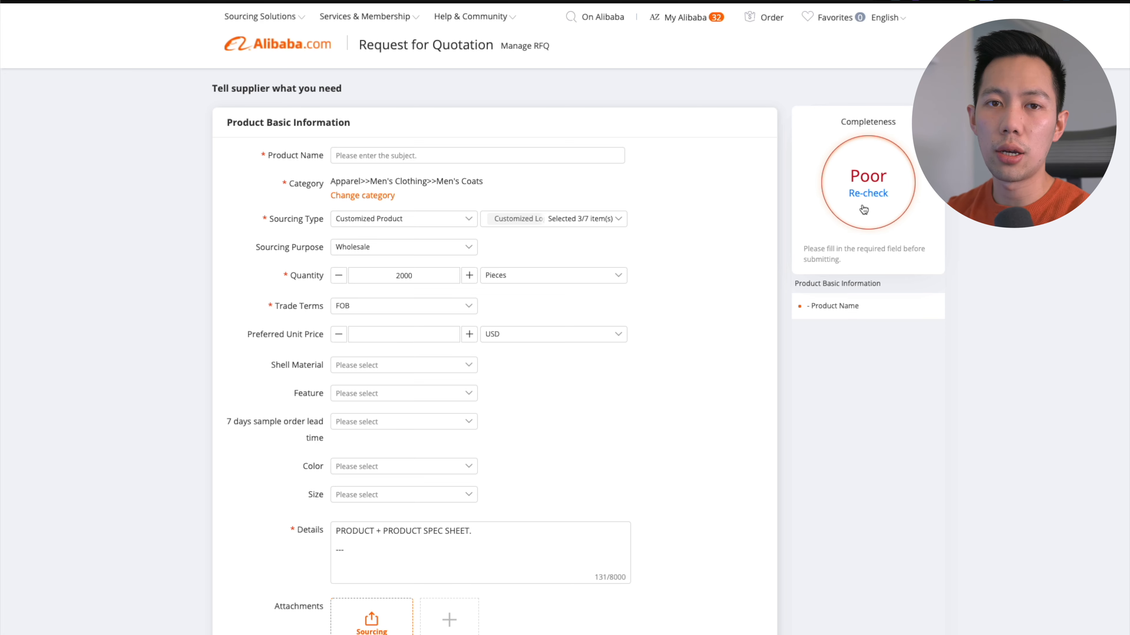
{"action": "scroll", "scroll_direction": "down", "scroll_amount": 3}
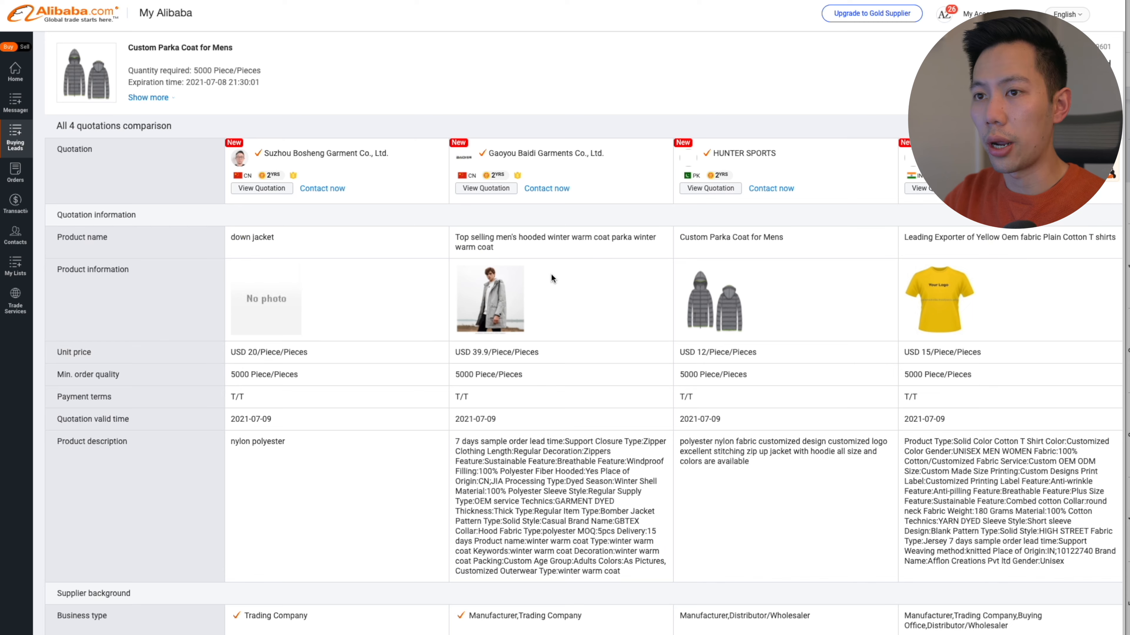
{"action": "mouse_move", "coordinate": [638, 119]}
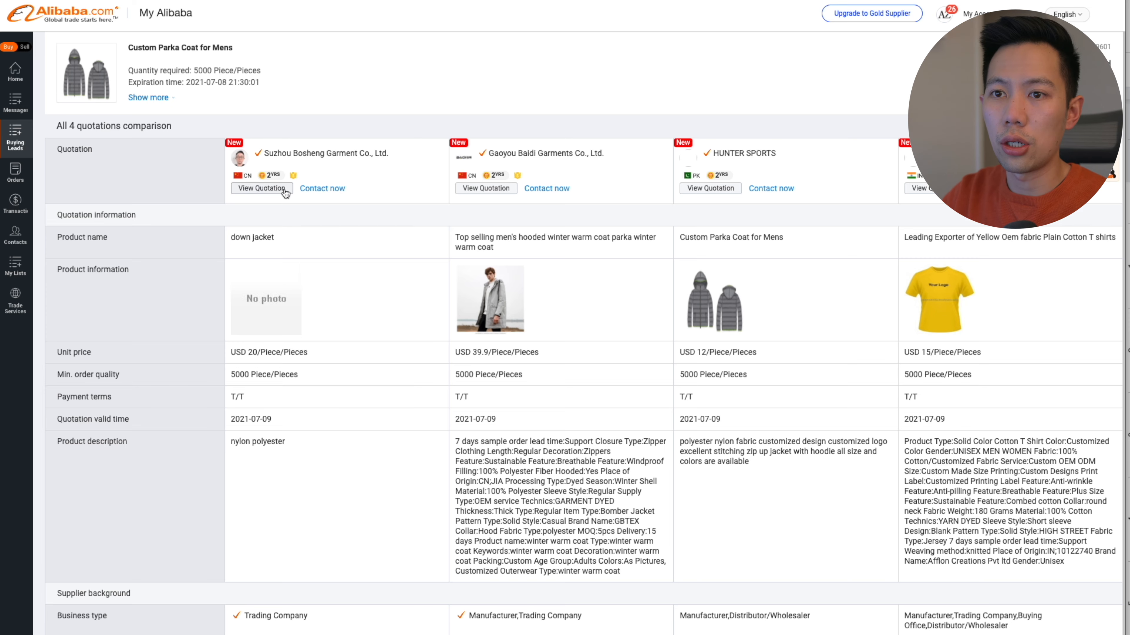
- Show the all 4 quotations comparison for the Custom Parka Coat for Mens request
{"action": "left_click", "coordinate": [261, 188]}
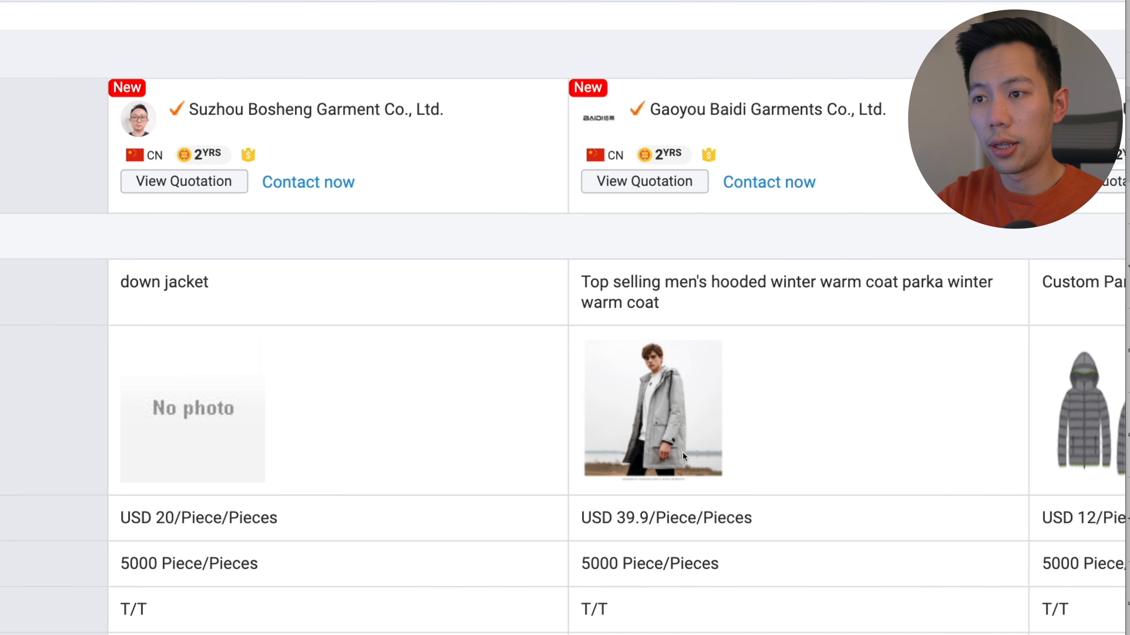
{"action": "scroll", "scroll_direction": "down", "scroll_amount": 3}
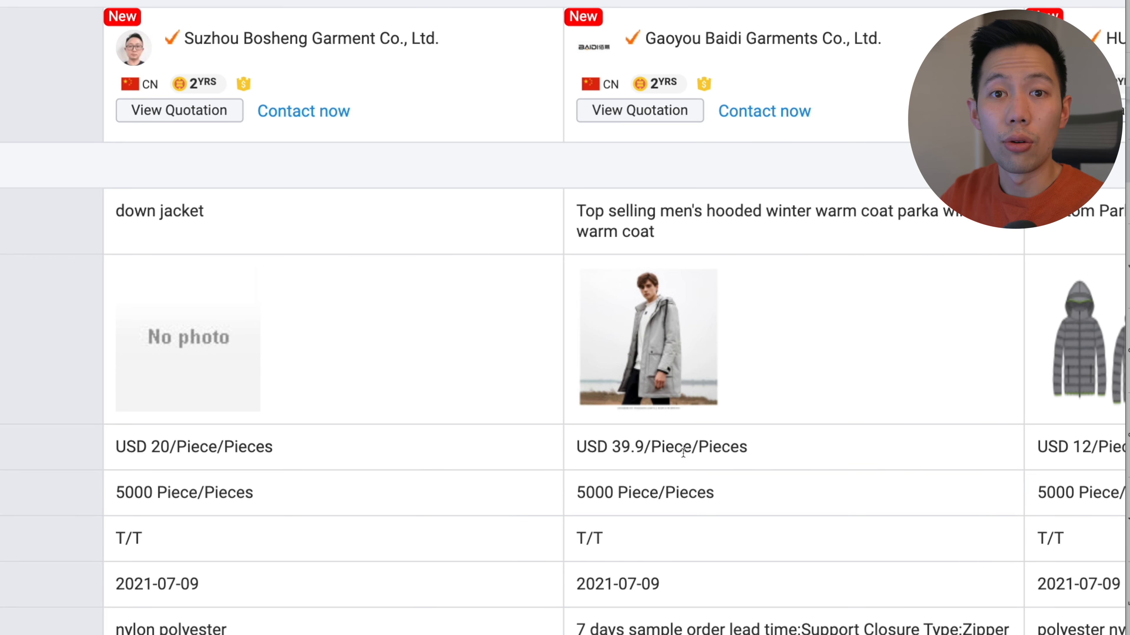
{"action": "scroll", "scroll_direction": "down", "scroll_amount": 3}
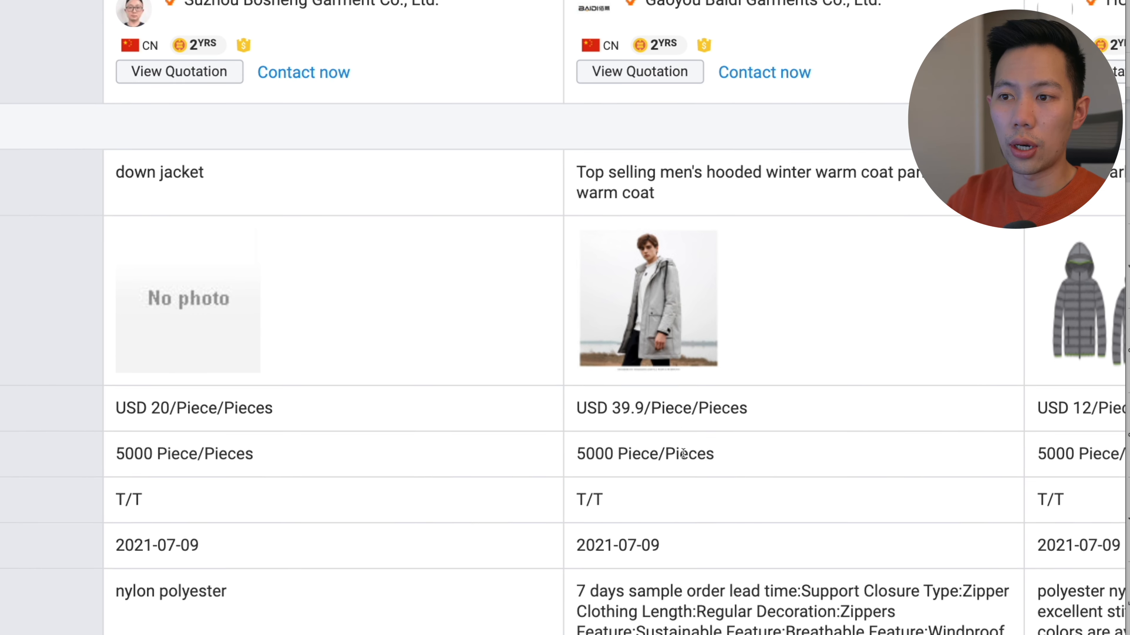
{"action": "scroll", "scroll_direction": "down", "scroll_amount": 3}
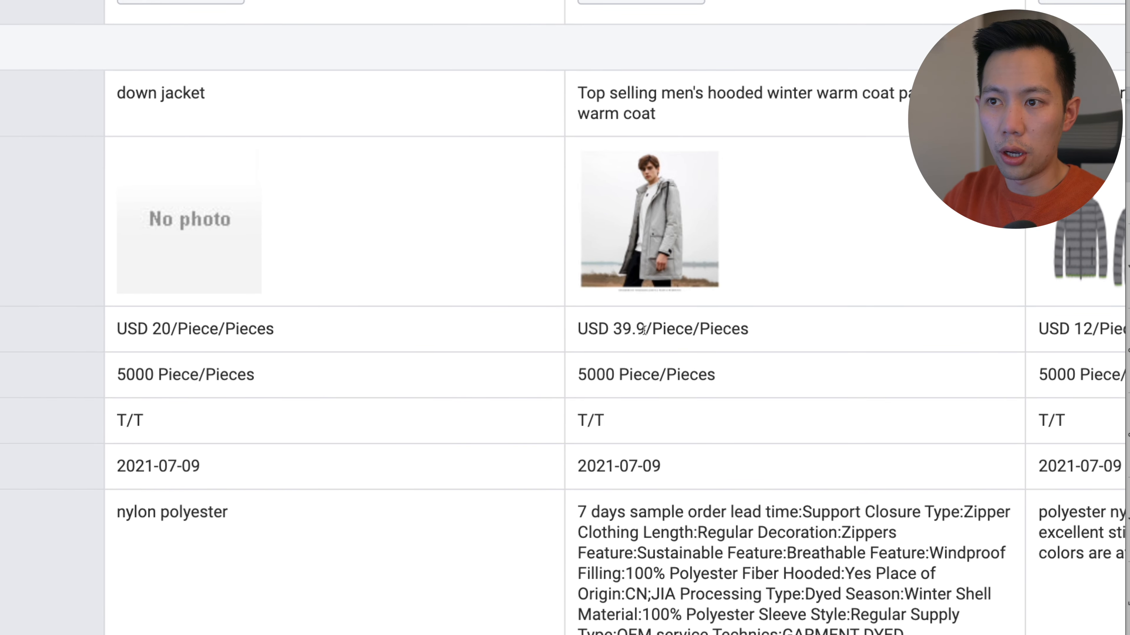
{"action": "scroll", "scroll_direction": "down", "scroll_amount": 3}
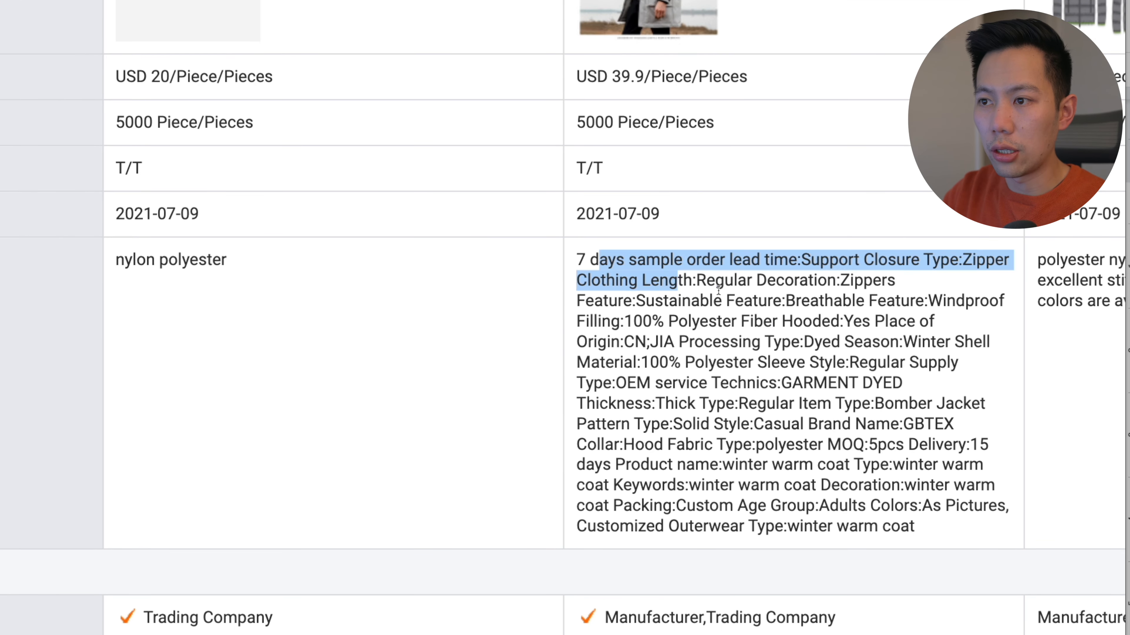
{"action": "left_click", "coordinate": [784, 502]}
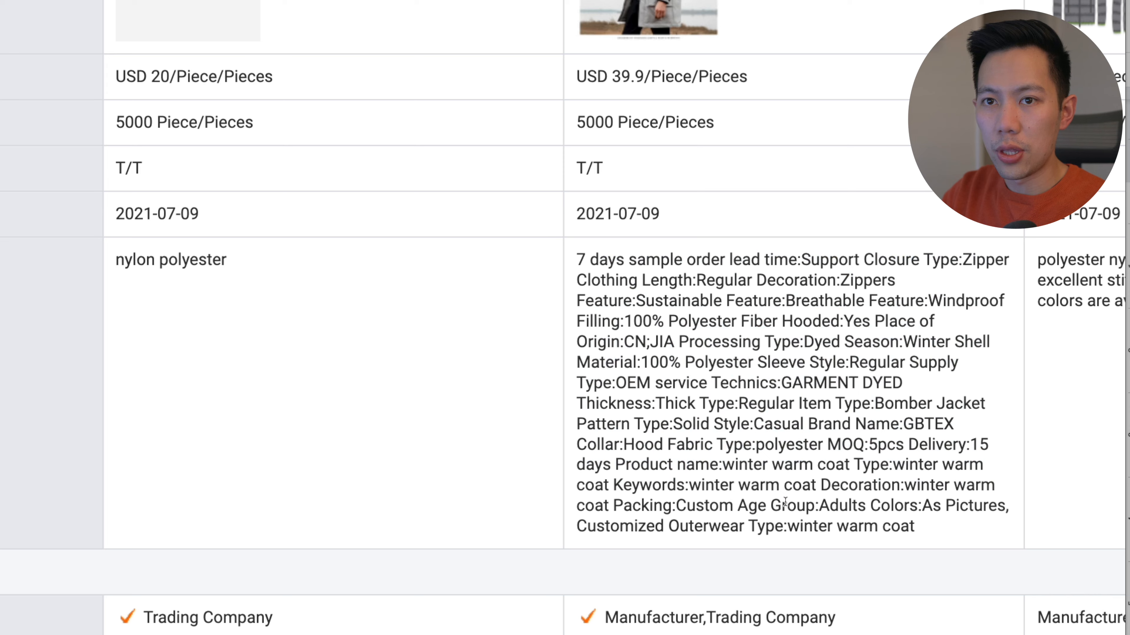
{"action": "scroll", "scroll_direction": "down", "scroll_amount": 3}
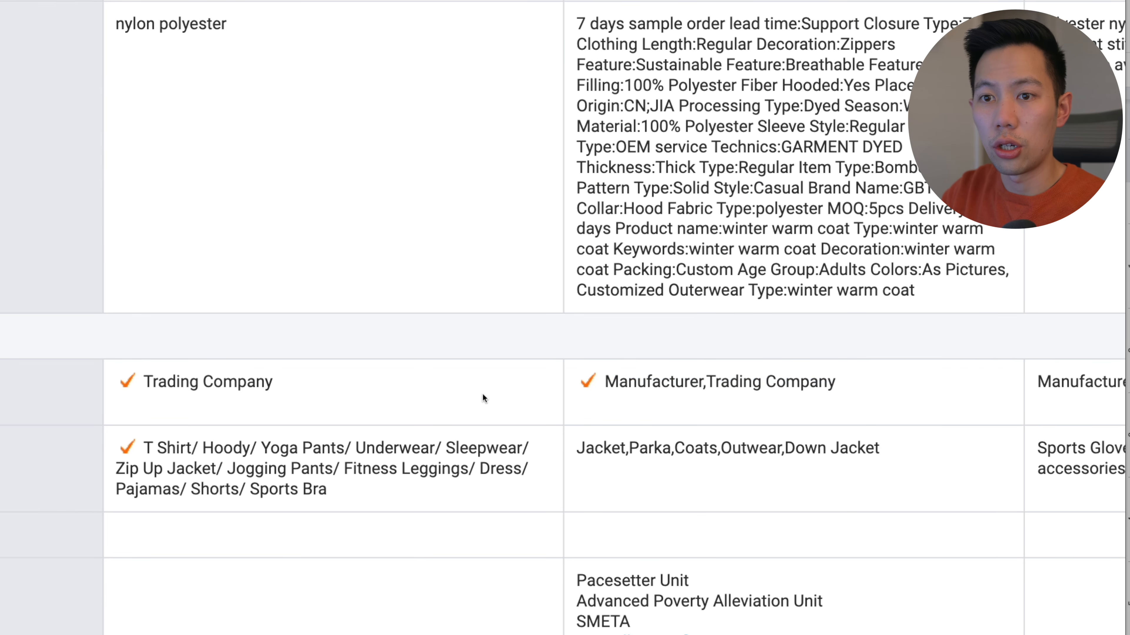
{"action": "scroll", "scroll_direction": "down", "scroll_amount": 3}
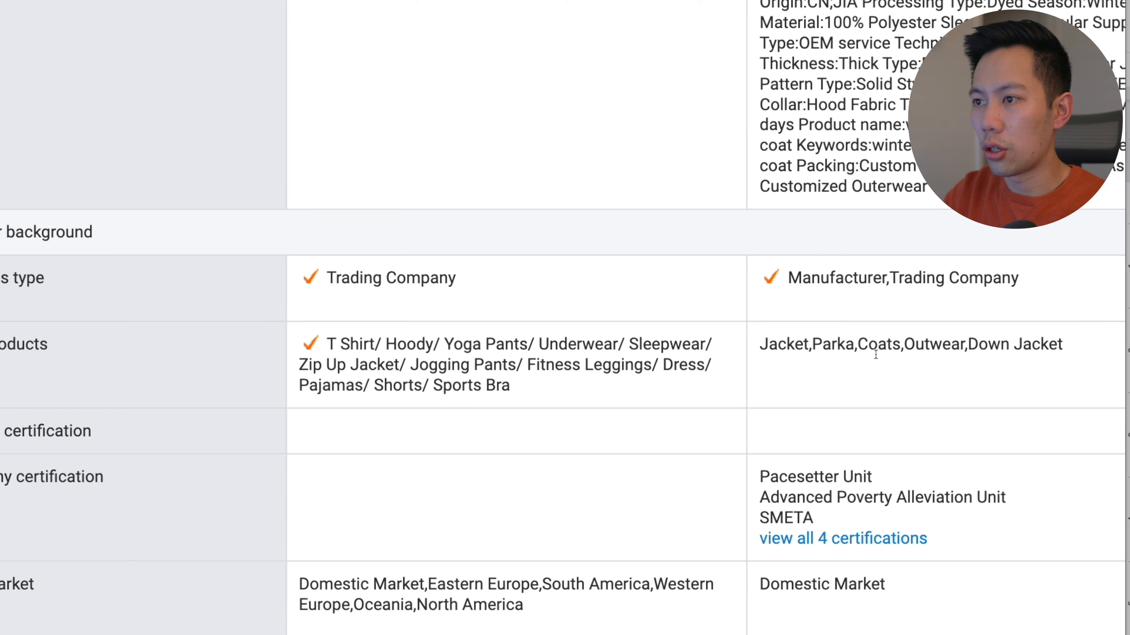
{"action": "scroll", "scroll_direction": "up", "scroll_amount": 3}
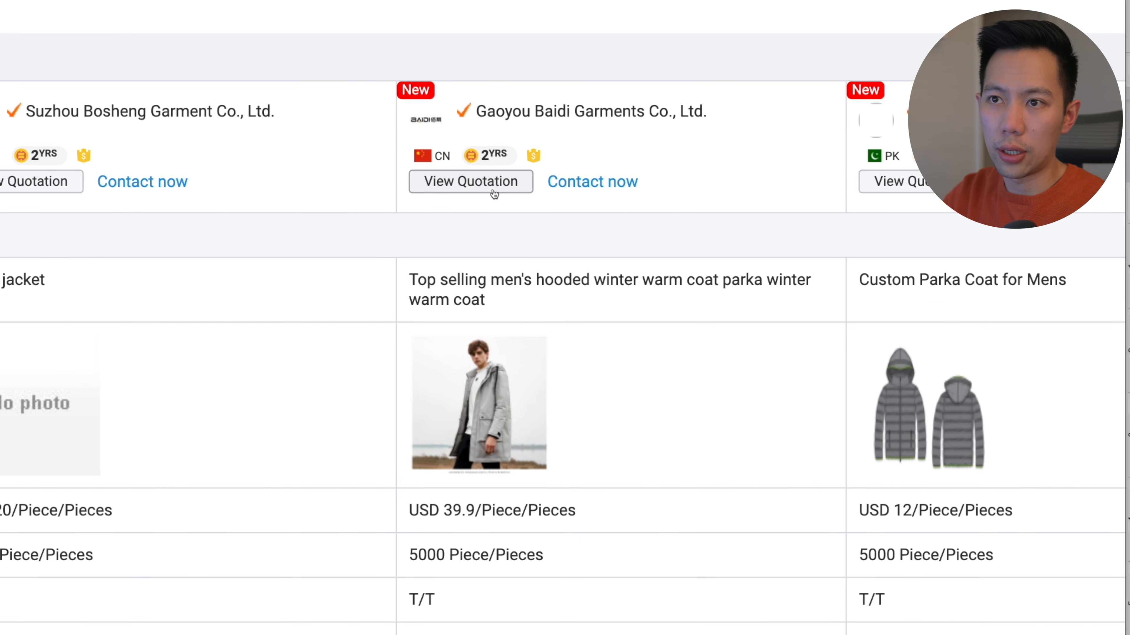
- View Gaoyou Baidi Garments' full quotation for the USD 39.9 hooded parka
{"action": "left_click", "coordinate": [470, 181]}
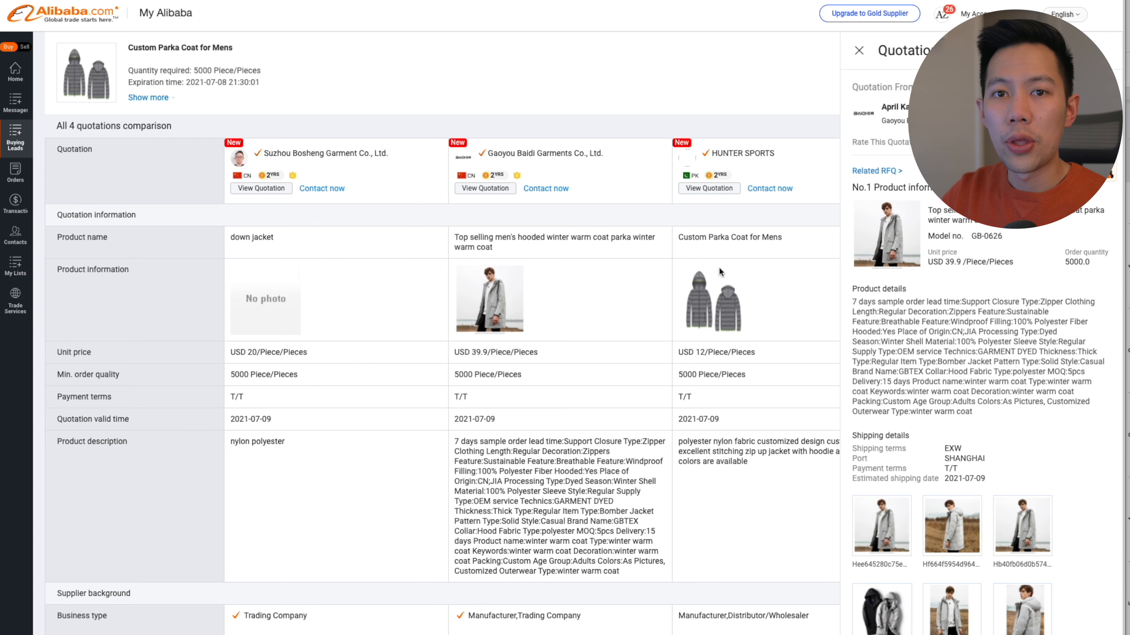
{"action": "mouse_move", "coordinate": [775, 317]}
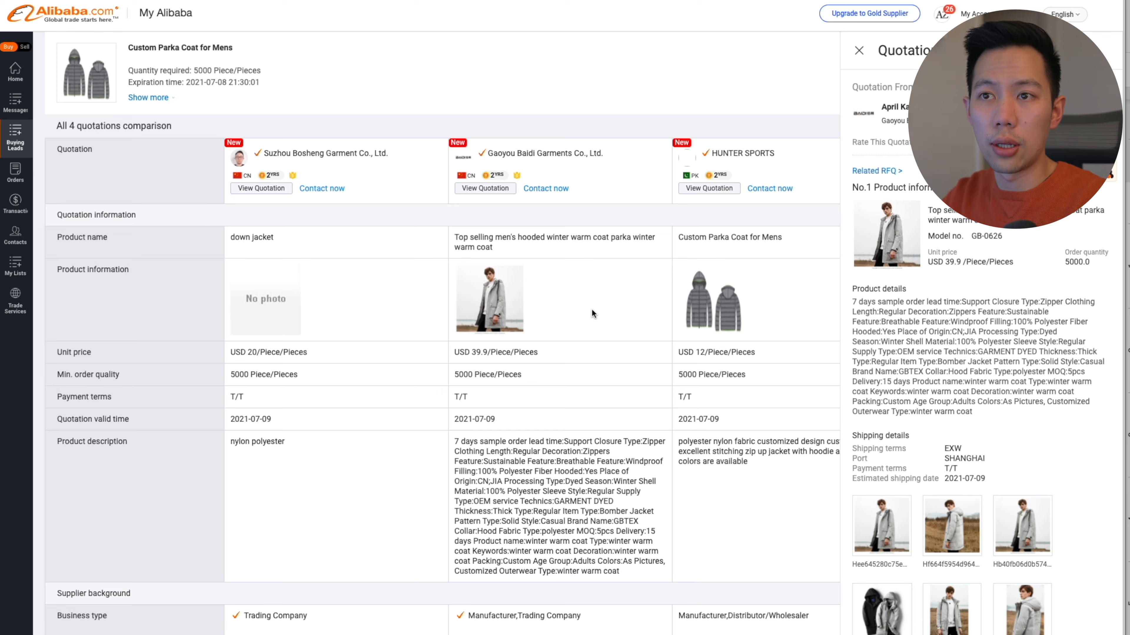
{"action": "mouse_move", "coordinate": [546, 107]}
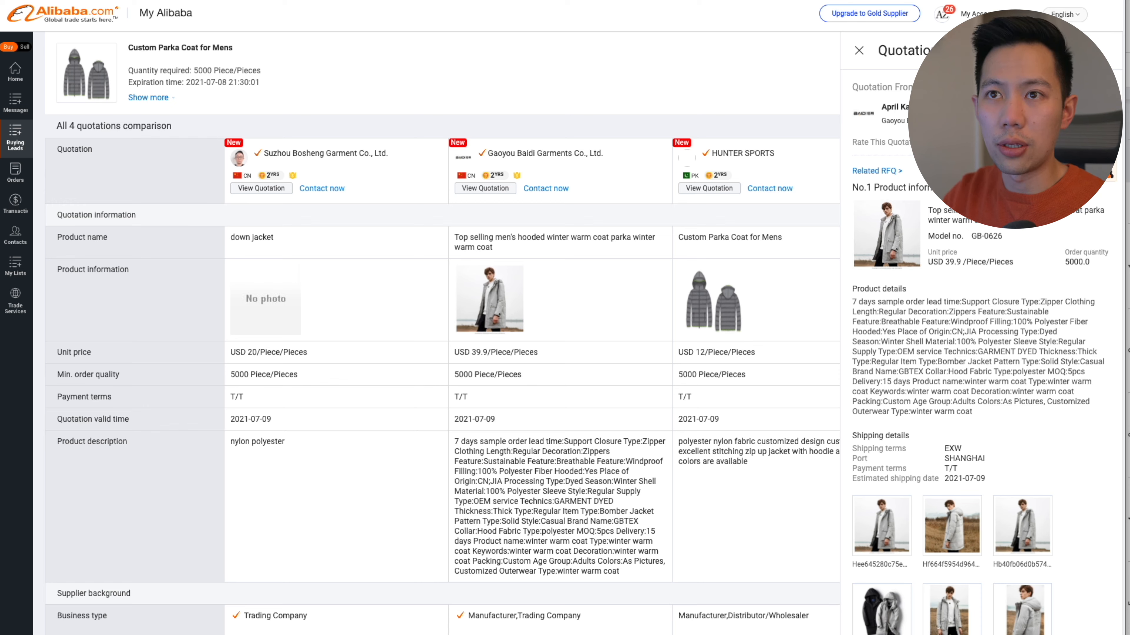
{"action": "mouse_move", "coordinate": [440, 126]}
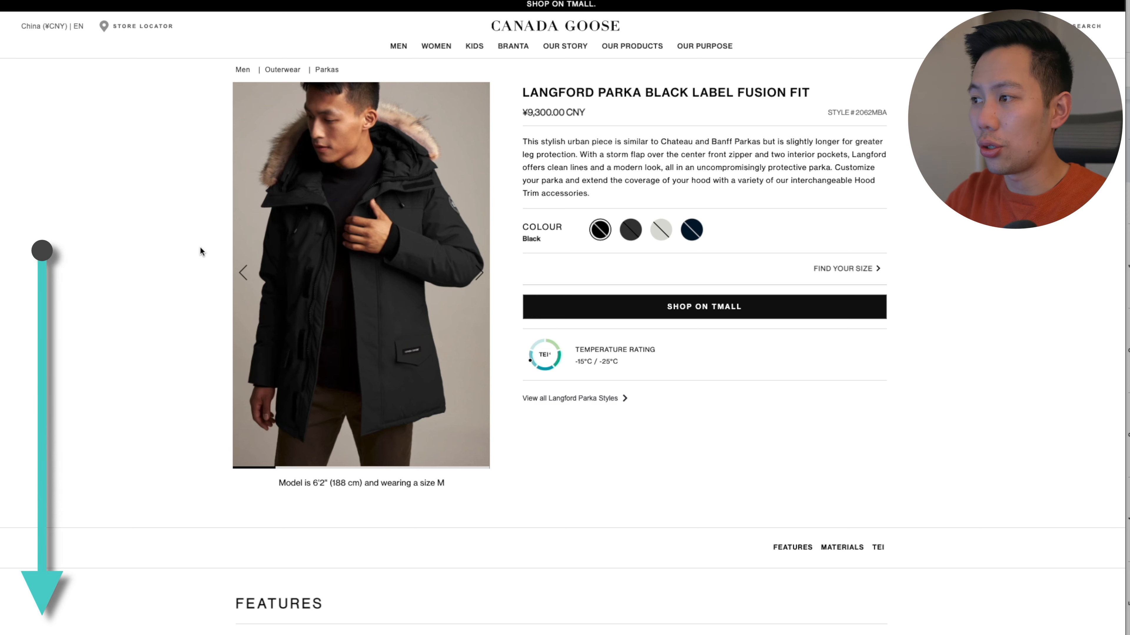
- Scroll the Langford Parka product page down to its Features section
{"action": "scroll", "scroll_direction": "down", "scroll_amount": 3}
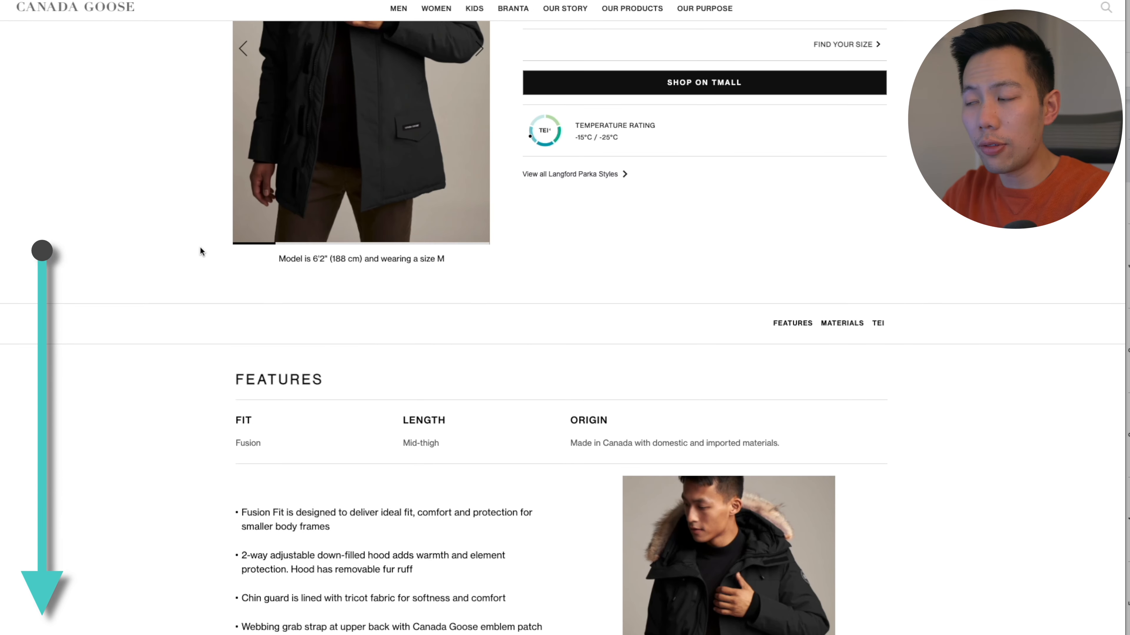